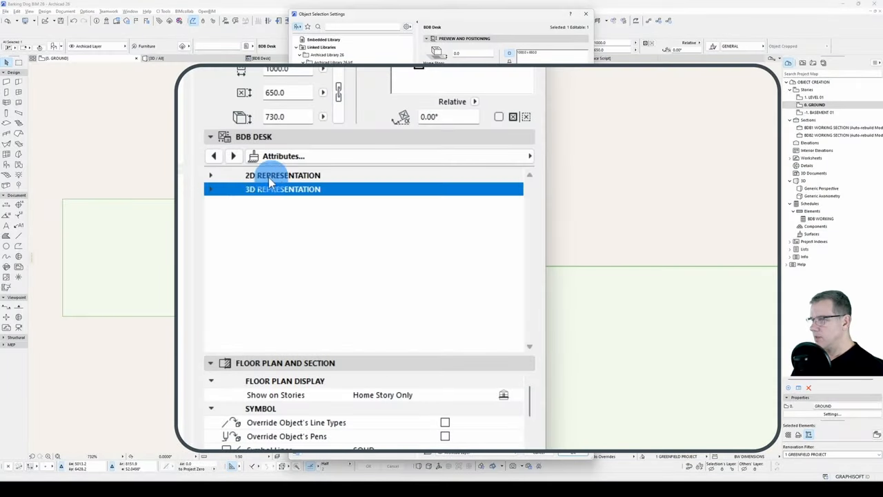
- Inspect the BDB Desk's 3D and 2D Representation parameter groups, then collapse them
click(211, 187)
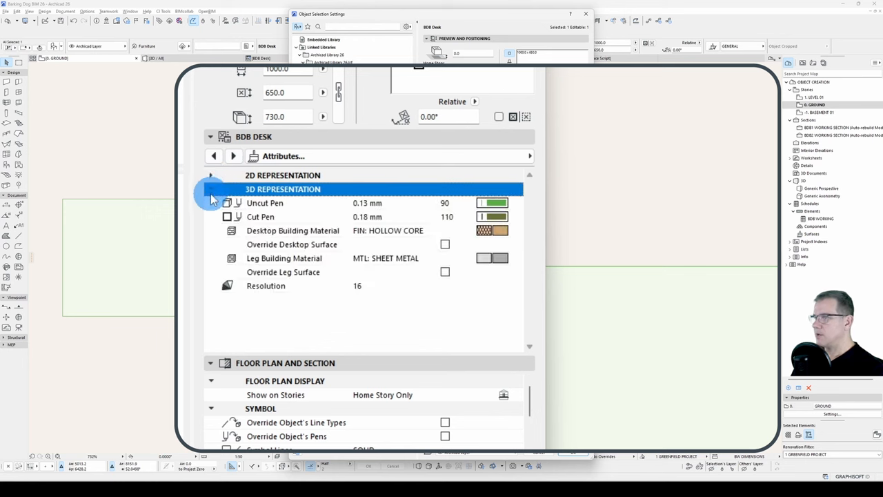
click(211, 174)
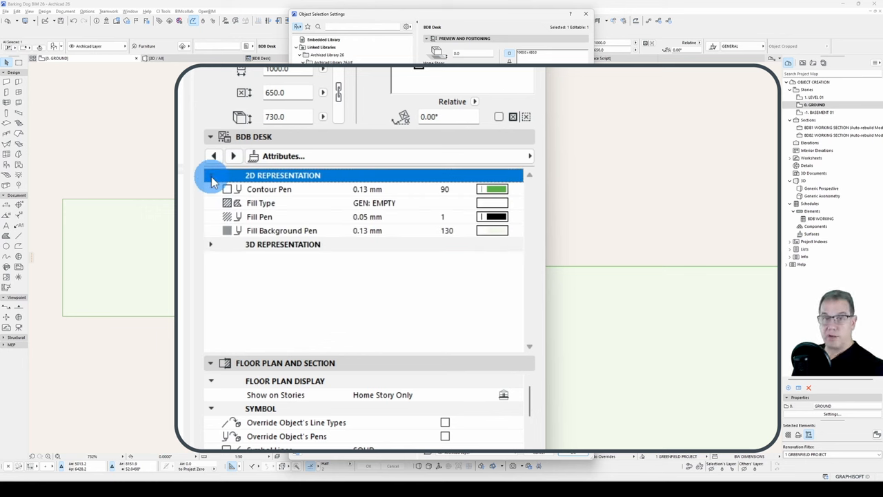
click(211, 175)
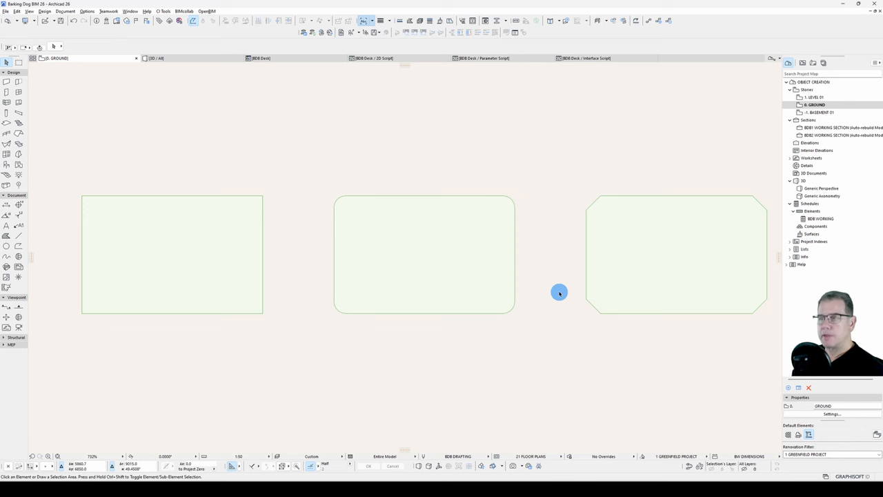
mouse_move(538, 259)
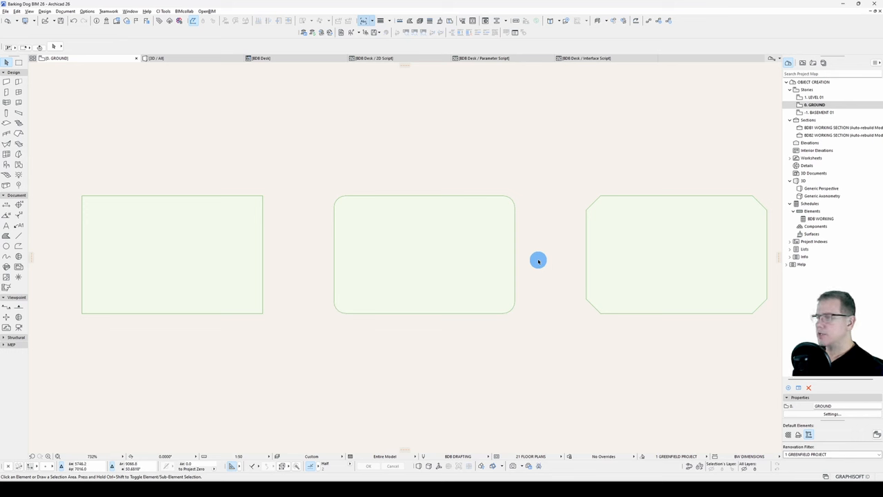
- Select a desk on the plan and show its Desktop Type choices in Object Selection Settings
click(676, 254)
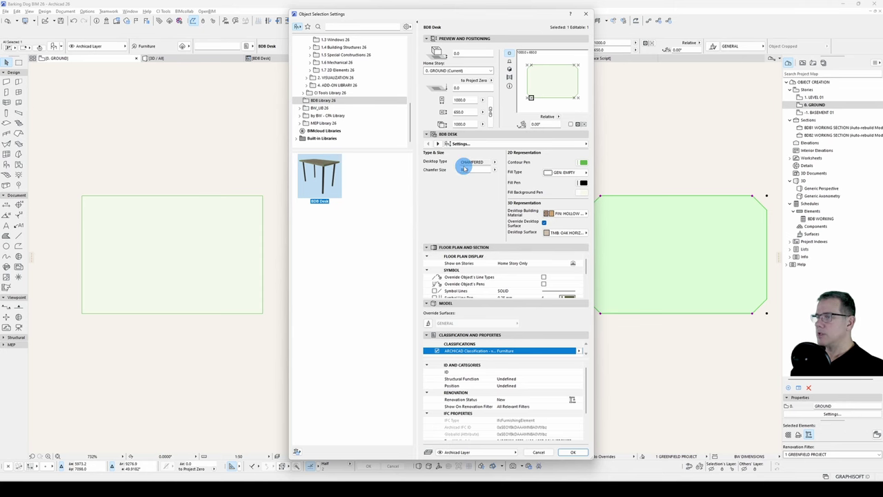
click(572, 453)
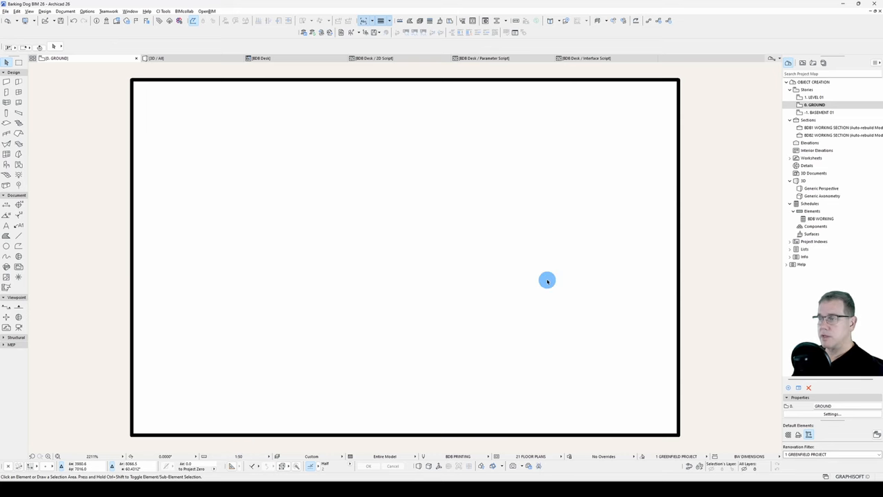
- Capture the enlarged rectangular desktop outline with Cmd+Shift+5 and switch the desktop type
key(Cmd+Shift+5)
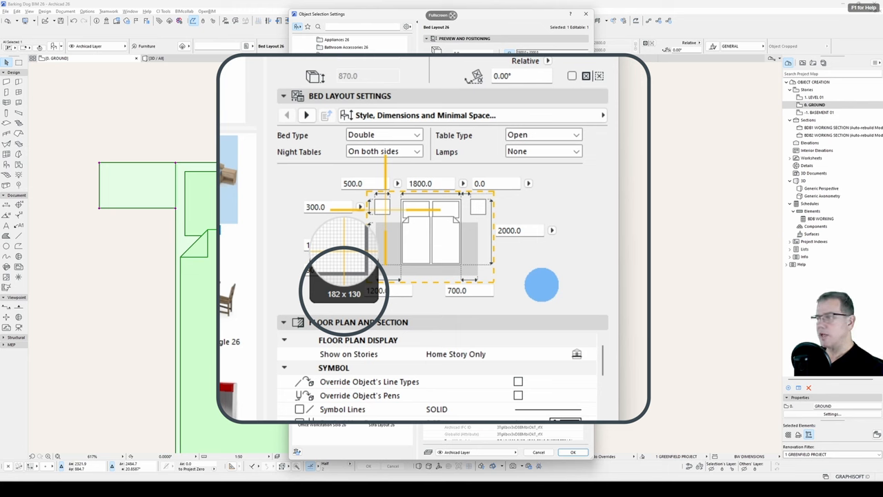
click(571, 452)
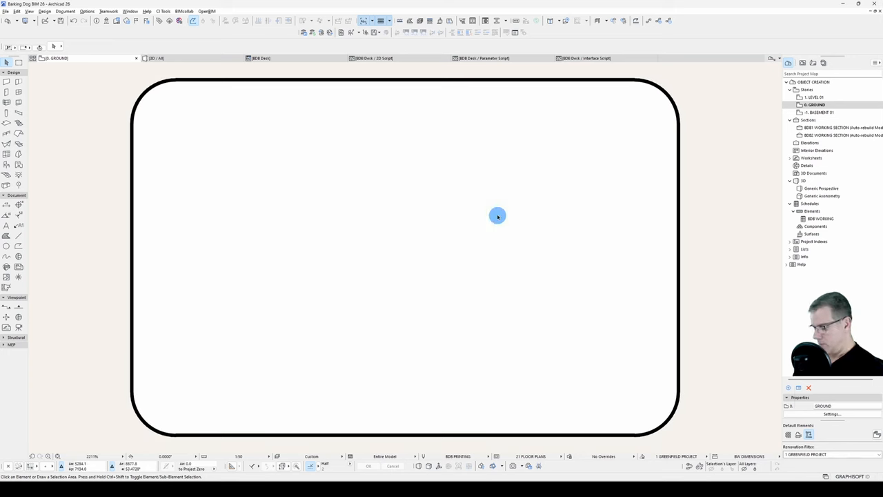
mouse_move(657, 273)
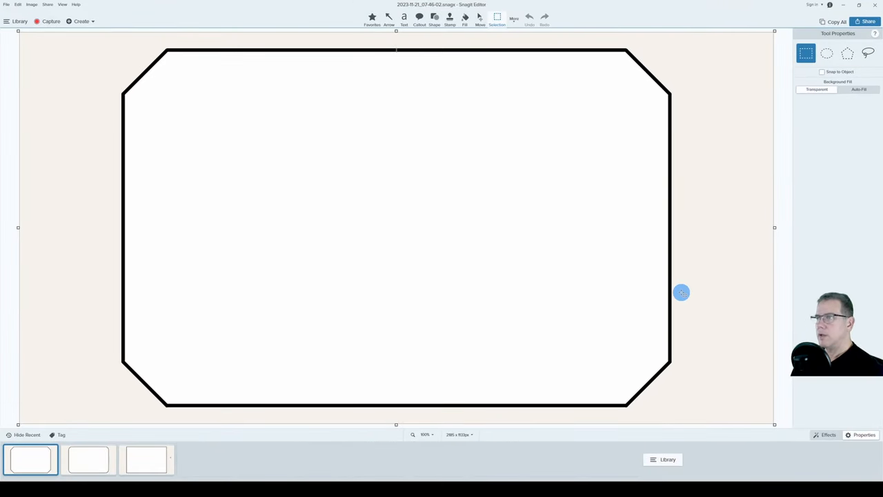
mouse_move(773, 227)
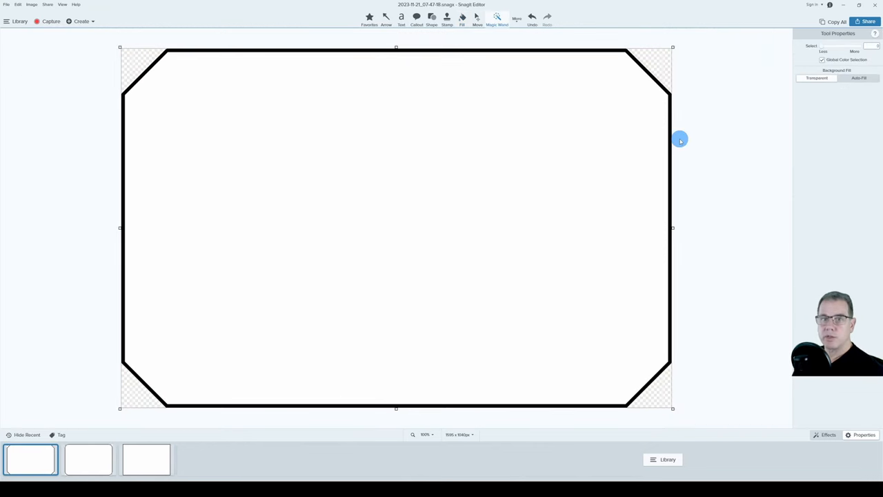
mouse_move(58, 33)
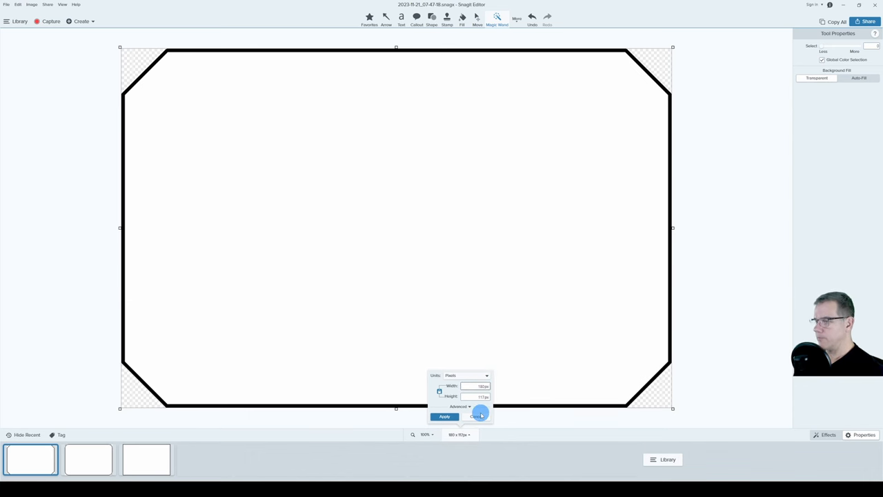
- Apply the smaller image size to the outline, then bring up the second captured outline
click(443, 416)
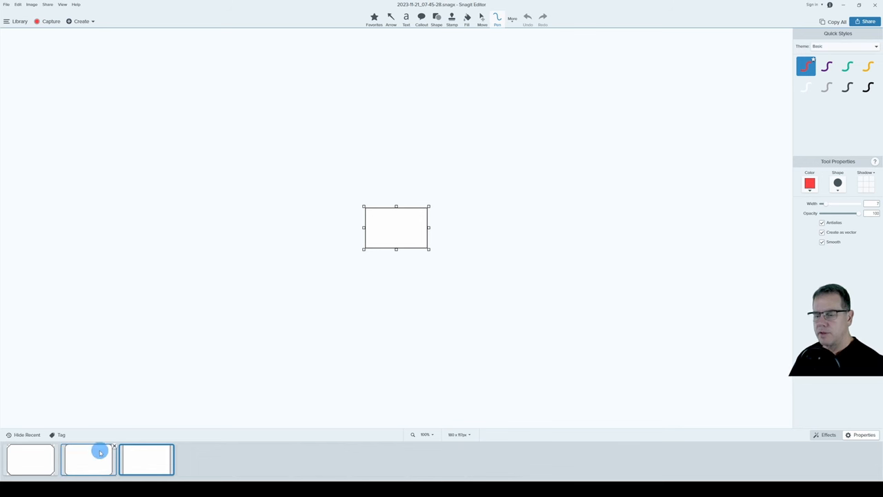
click(151, 461)
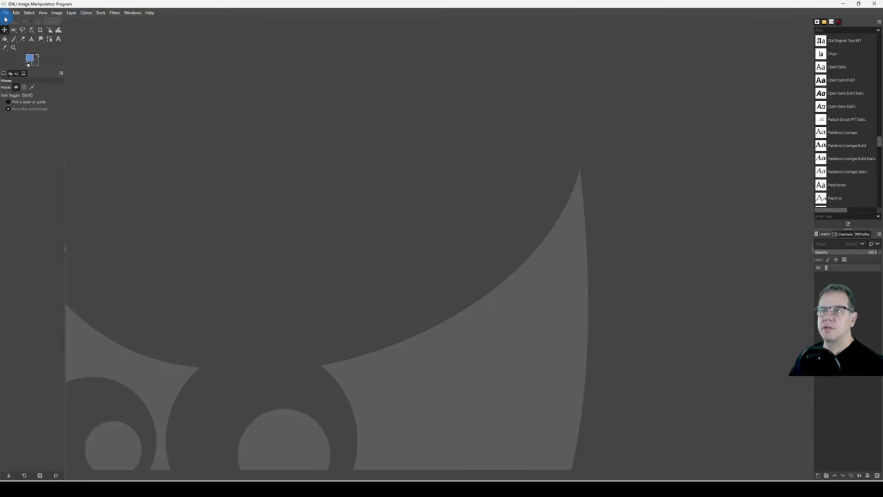
- Create a new GIMP image filled with Transparency and 300 pixels wide
click(6, 12)
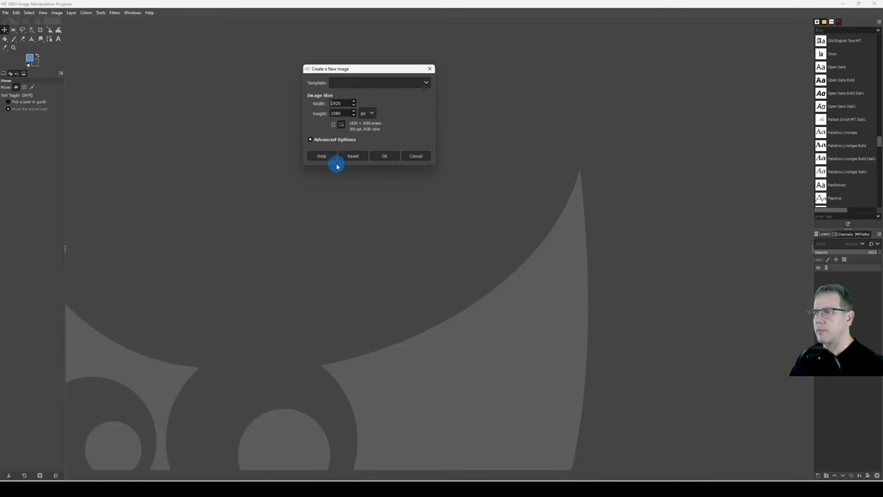
click(312, 139)
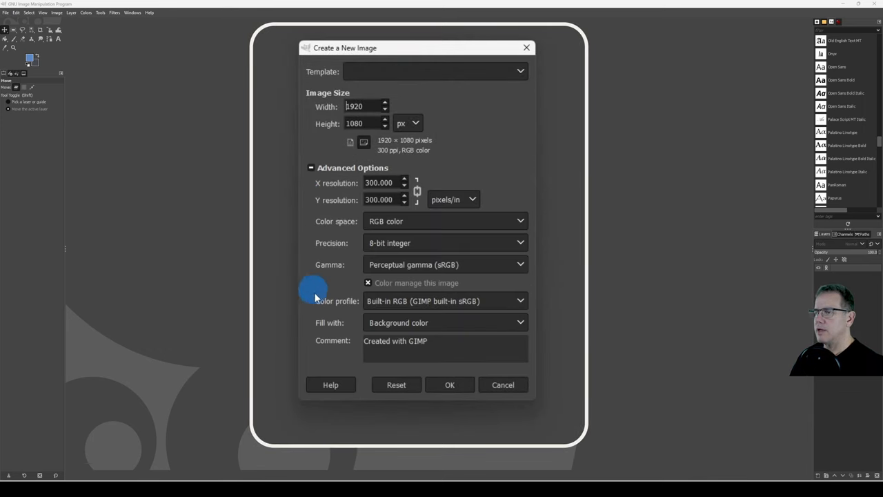
click(444, 323)
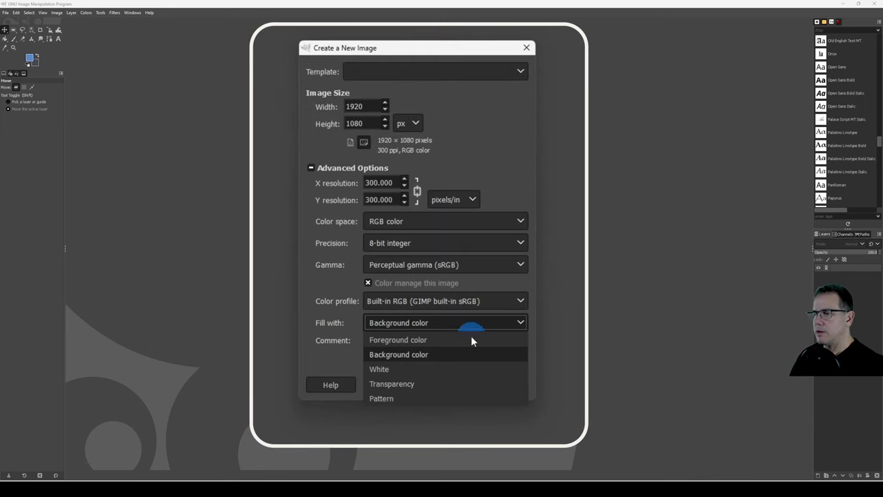
click(392, 384)
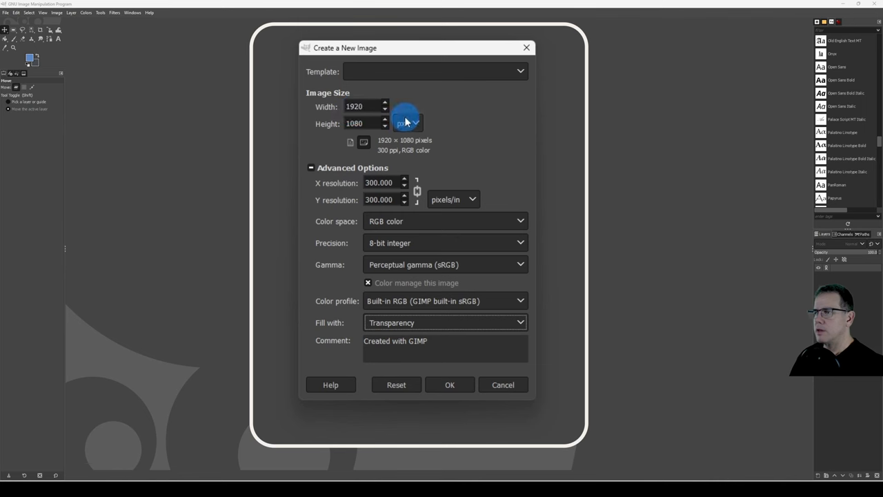
text(300)
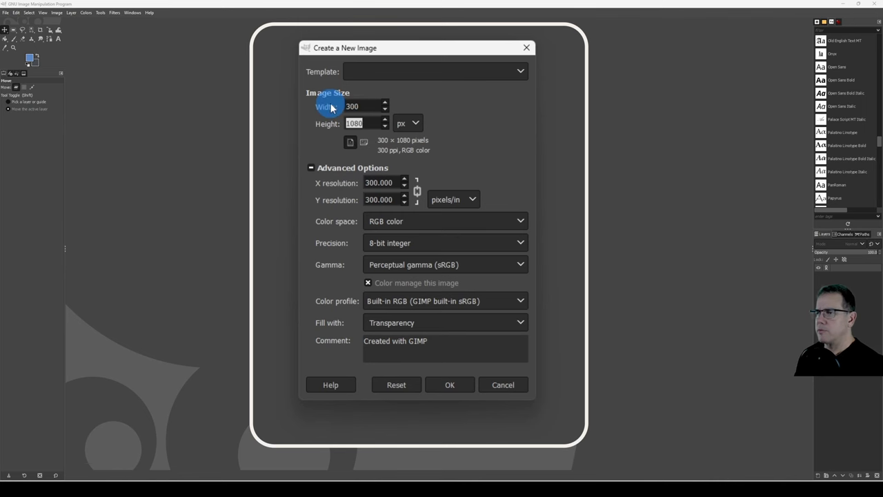
click(450, 384)
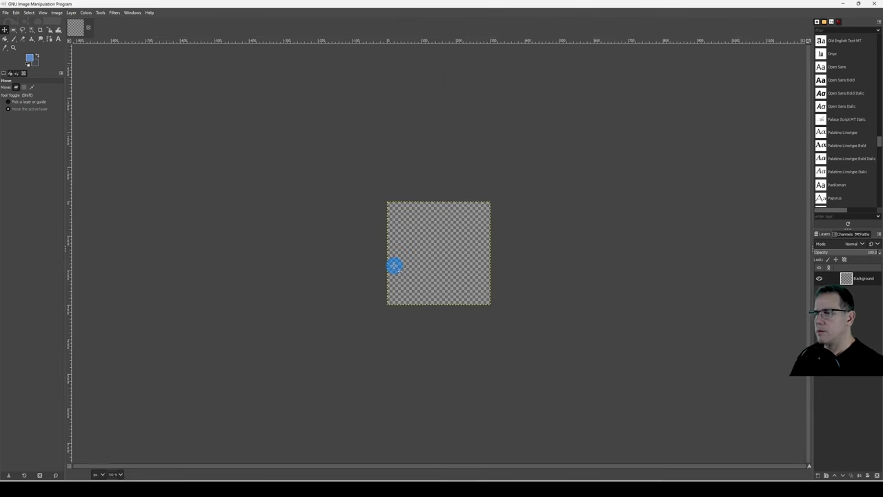
mouse_move(593, 290)
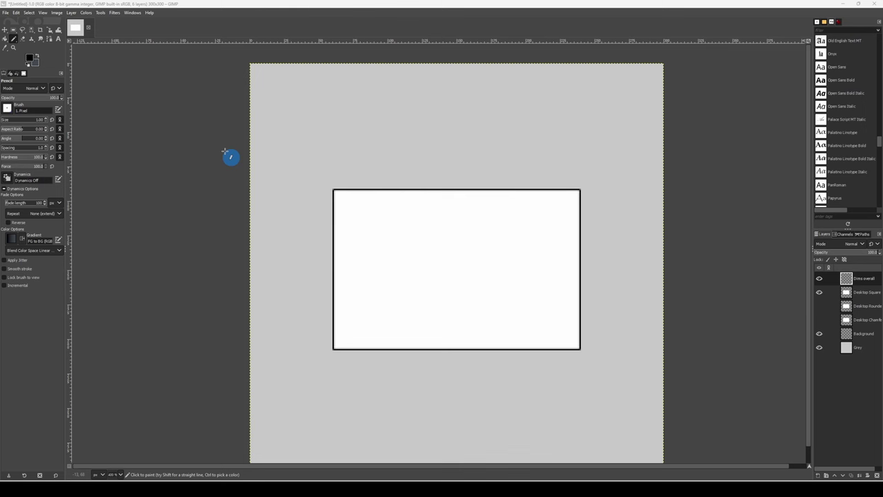
mouse_move(105, 138)
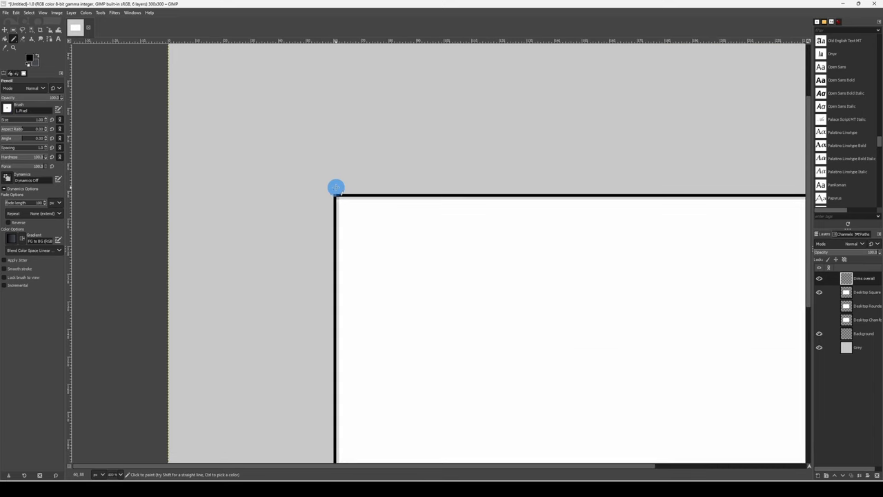
mouse_move(334, 131)
text(Dims chamfer)
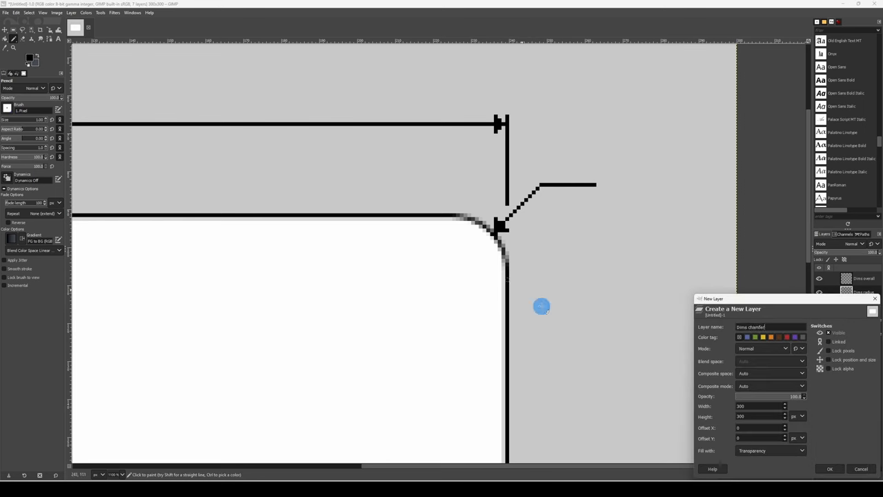
- Confirm the New Layer dialog to add the layer for the chamfered desktop diagram
click(833, 470)
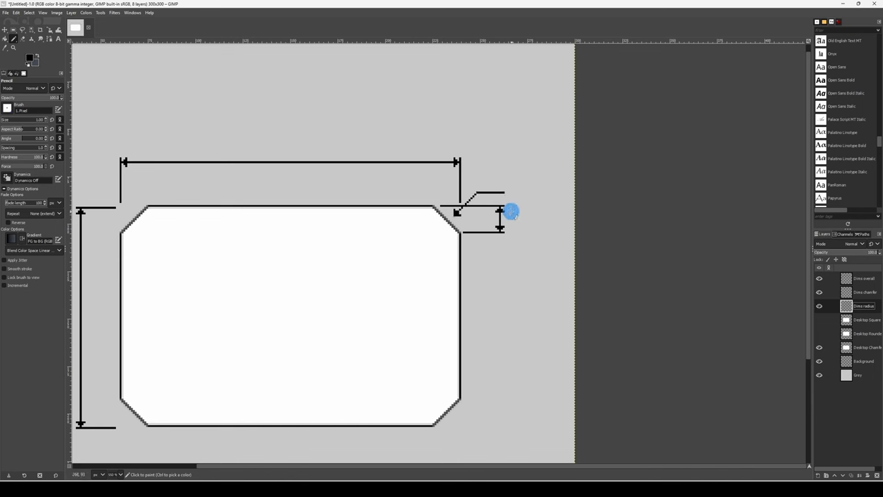
mouse_move(507, 234)
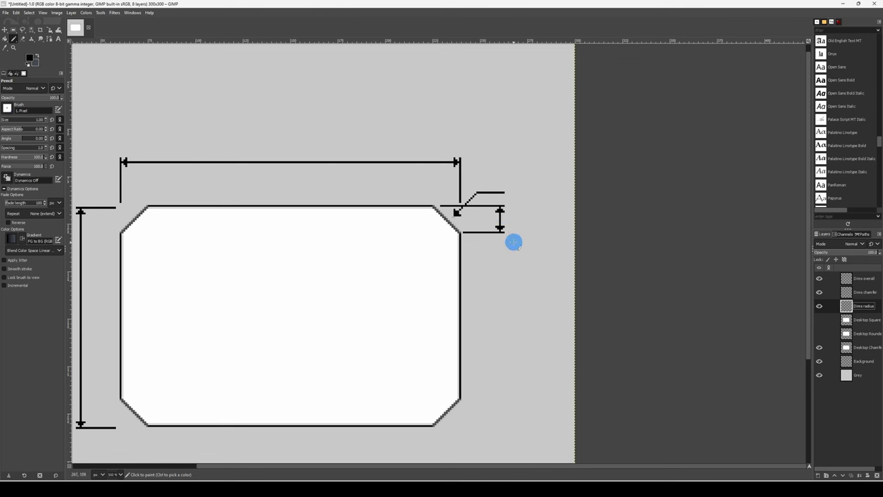
mouse_move(516, 188)
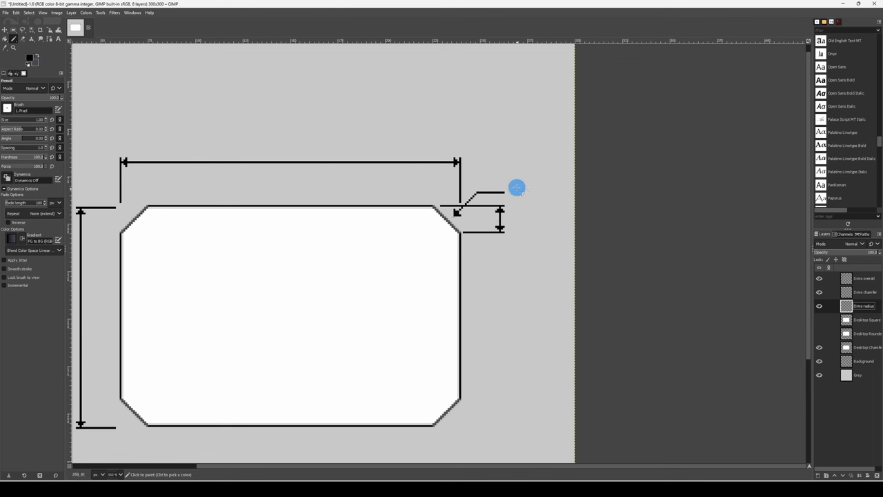
mouse_move(522, 208)
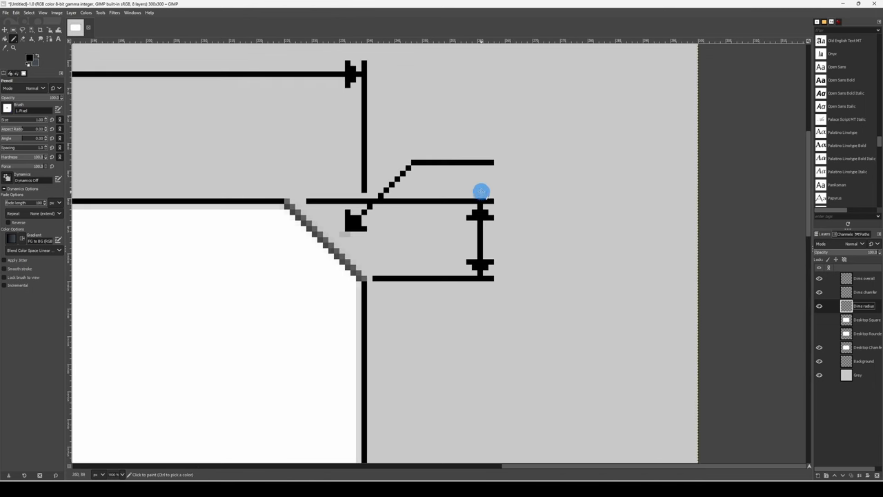
mouse_move(516, 210)
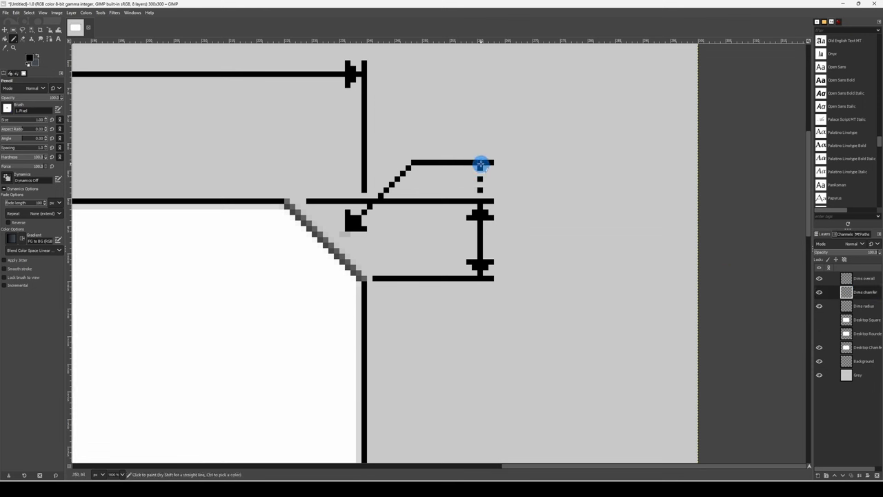
mouse_move(486, 161)
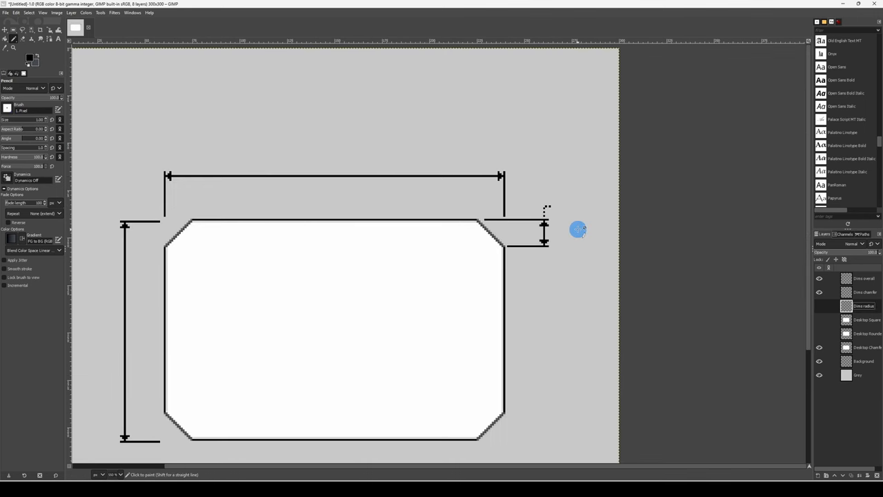
mouse_move(569, 305)
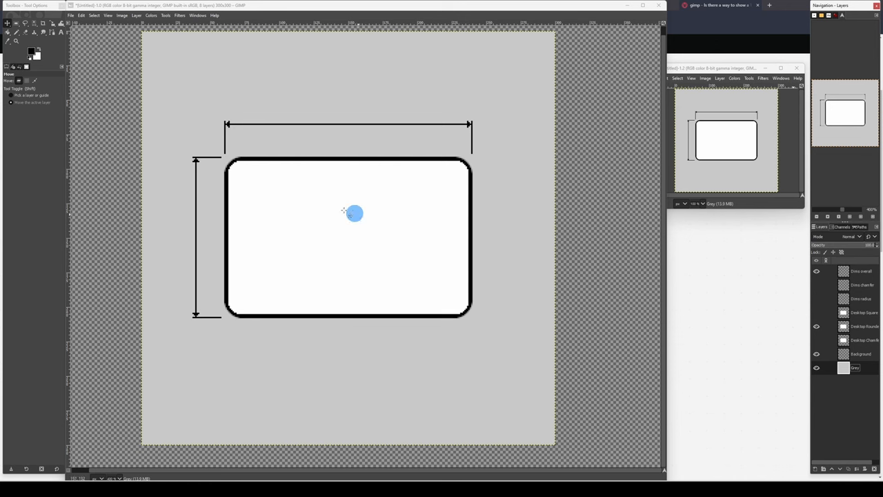
- Rectangle-select the square desk outline with its dimensions and crop the image to that selection
click(16, 33)
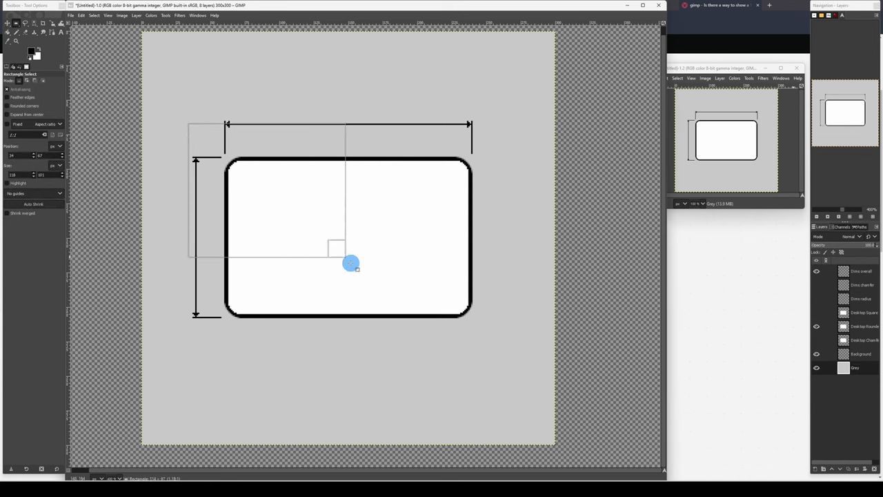
drag(350, 262, 434, 130)
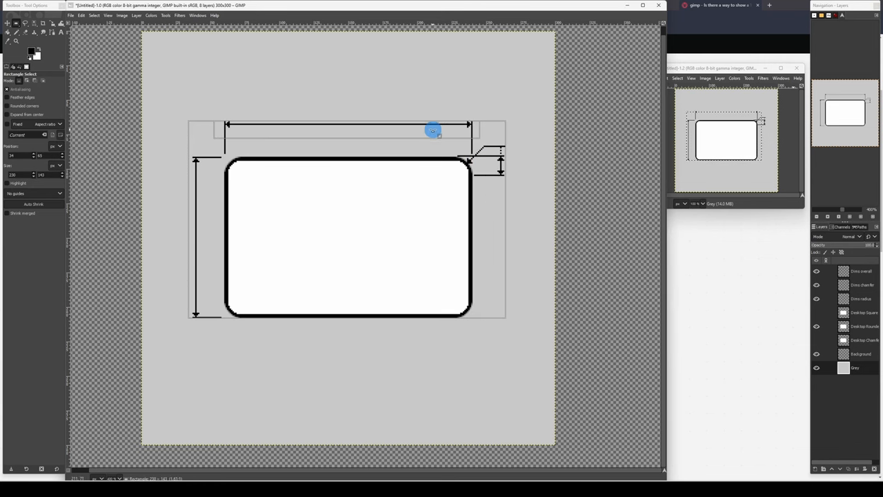
click(98, 32)
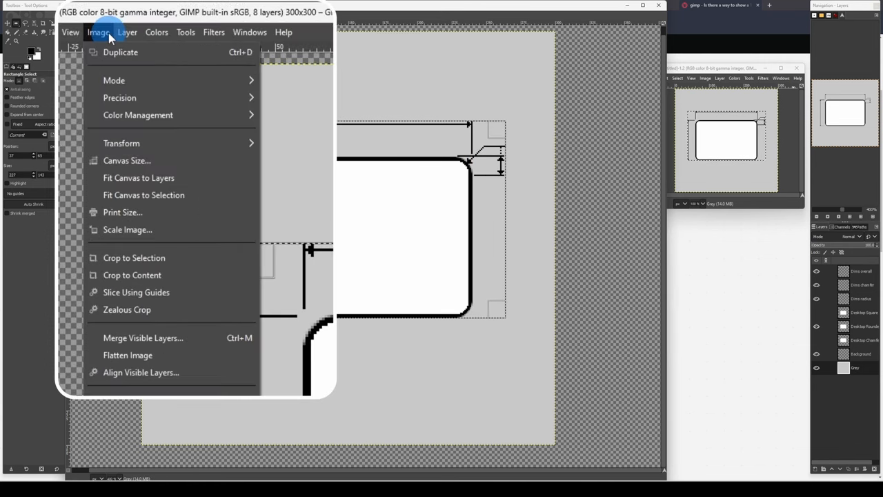
mouse_move(134, 258)
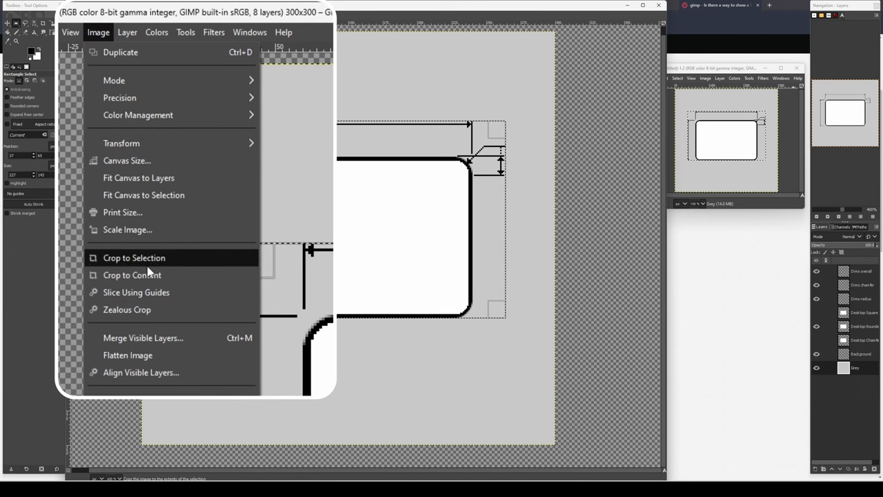
click(124, 258)
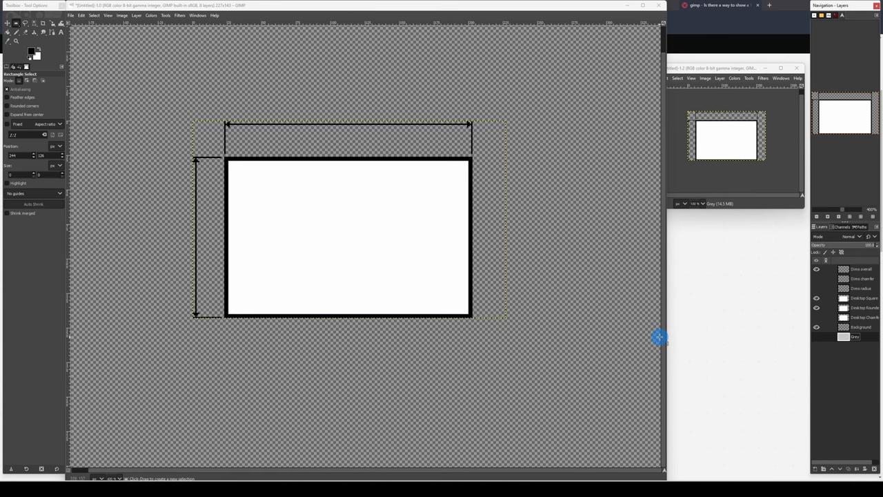
- Export the image as BDB Desk_square.png into the loaded library folder with default PNG settings
click(72, 16)
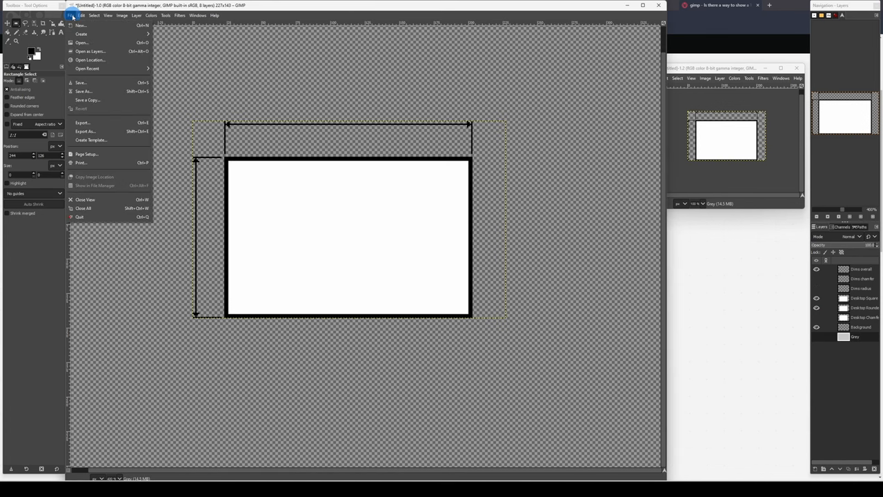
click(83, 123)
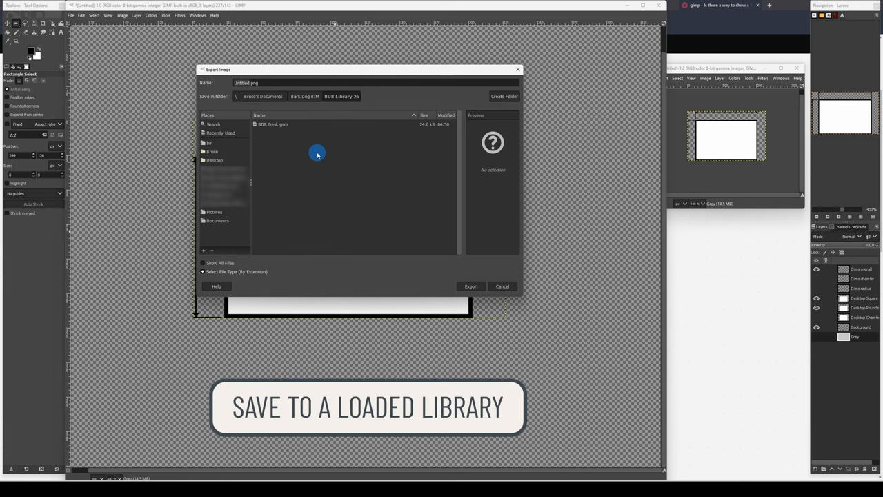
click(272, 124)
text(BDB Desk_square)
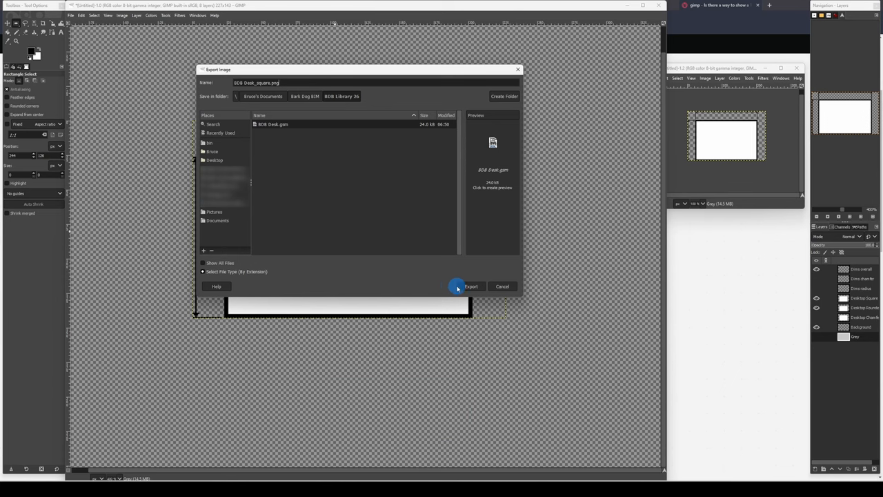
click(470, 286)
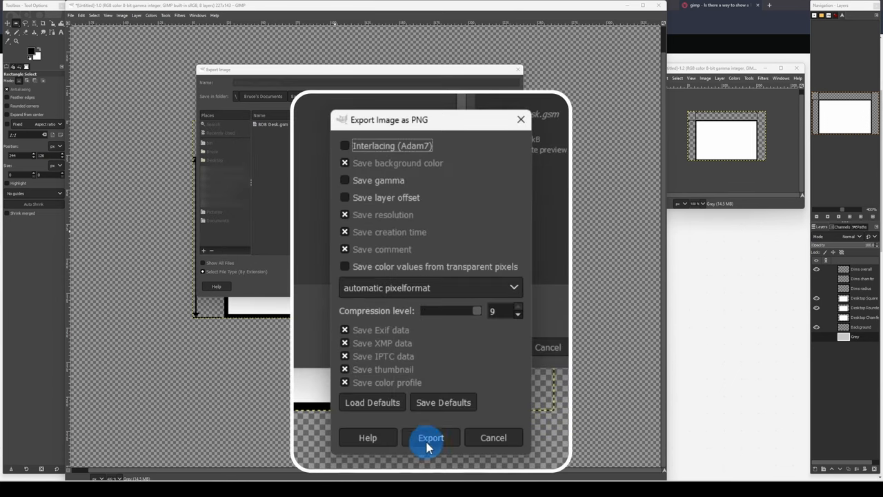
click(431, 436)
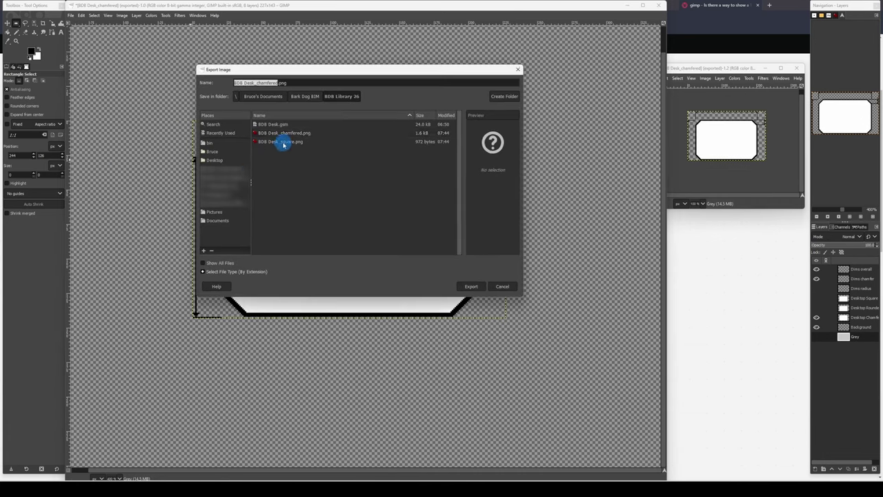
click(471, 286)
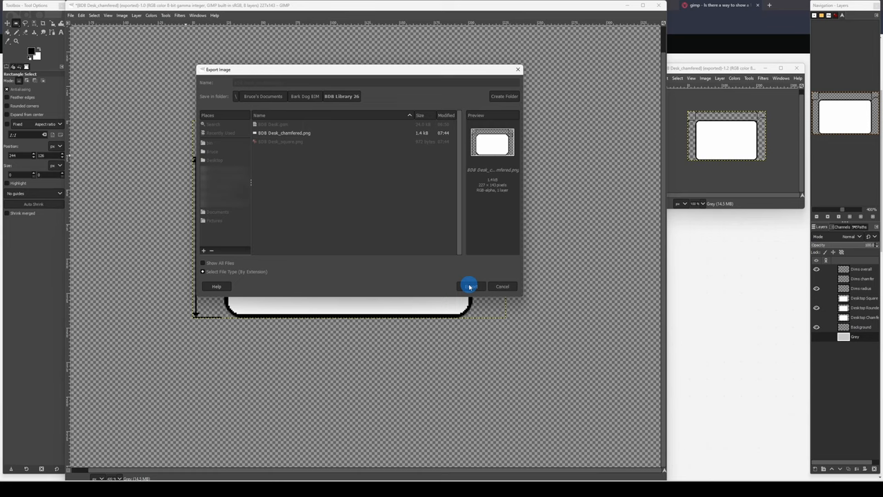
click(468, 285)
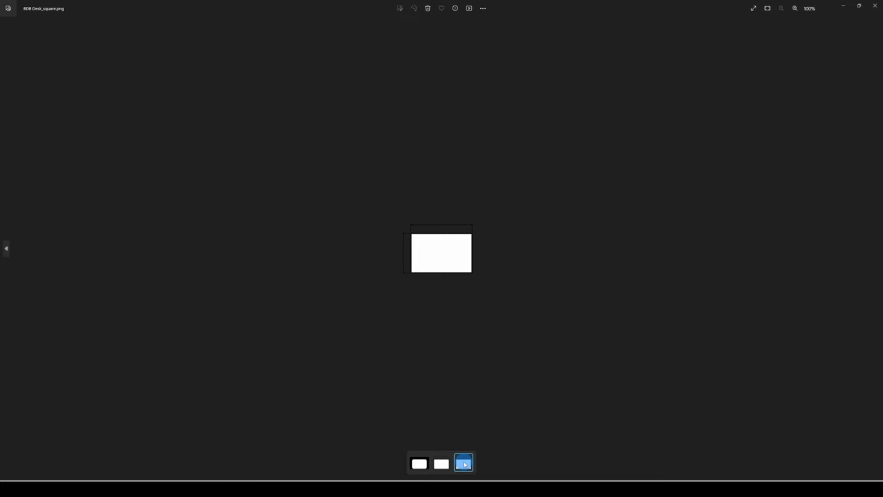
- View the exported BDB Desk_square.png thumbnail in Windows Photos
click(442, 463)
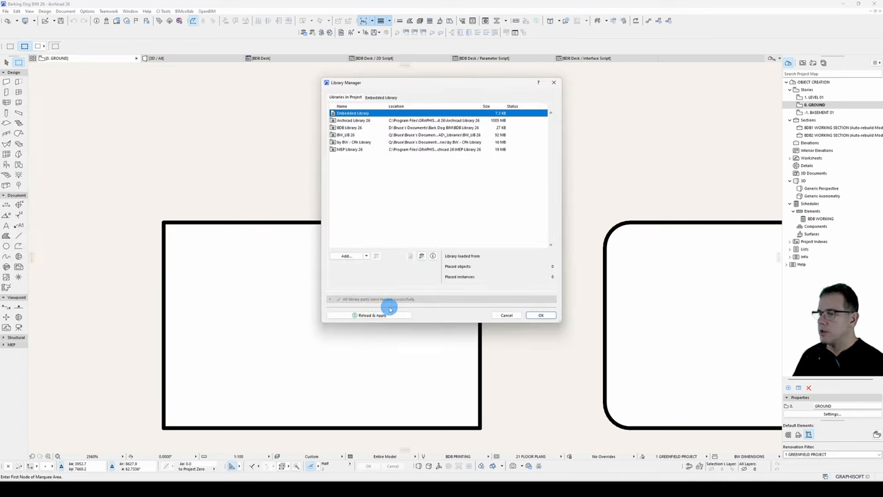
- Reload & Apply the loaded libraries in Library Manager and confirm with OK
click(538, 315)
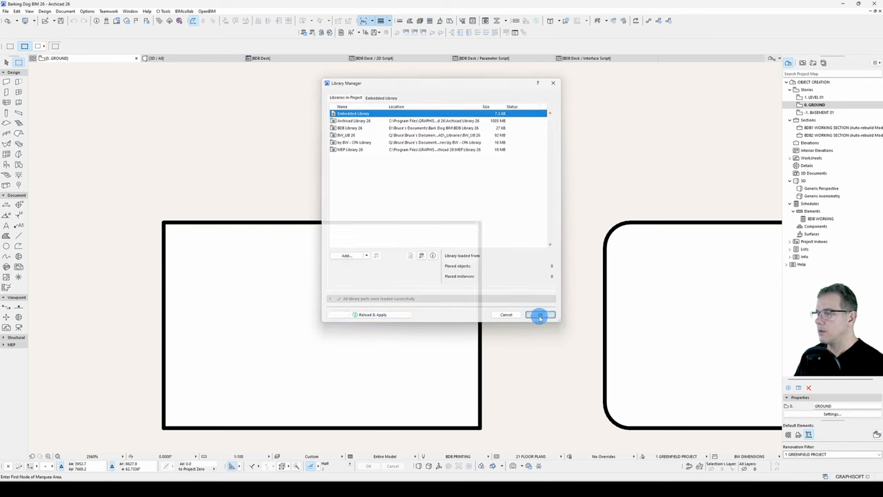
click(539, 314)
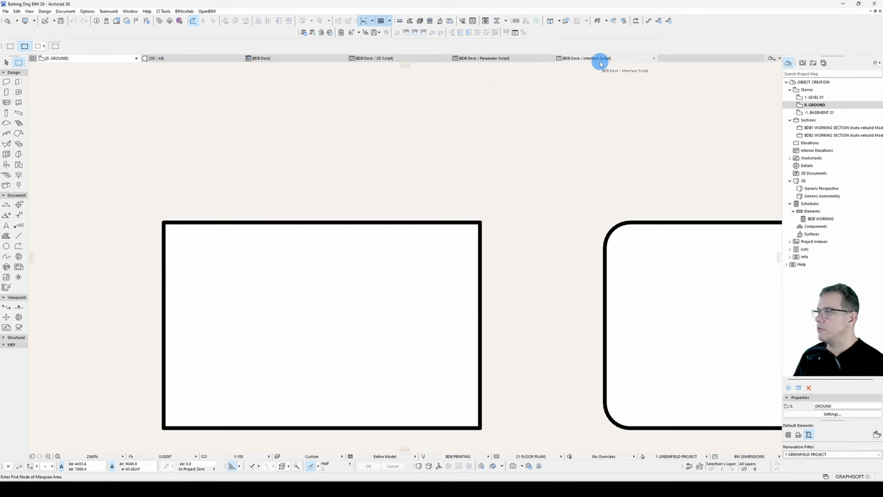
- Review the object's interface script and preview its current Settings page
click(578, 58)
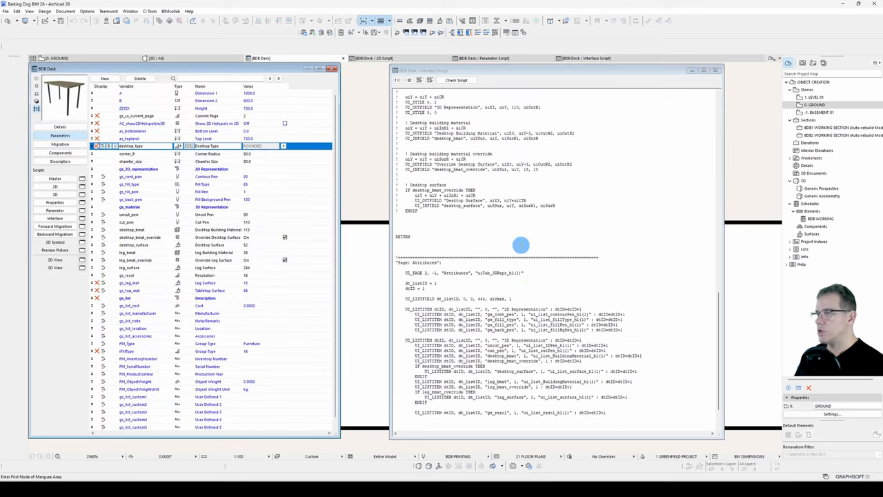
click(58, 218)
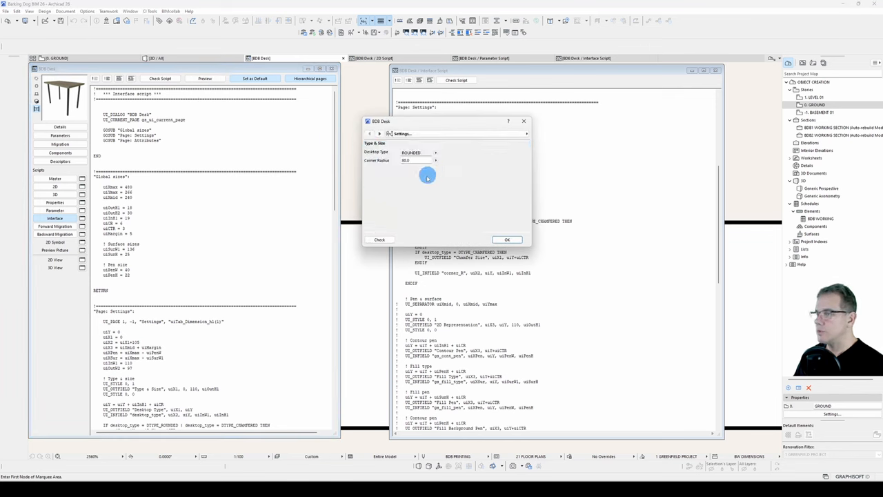
mouse_move(444, 212)
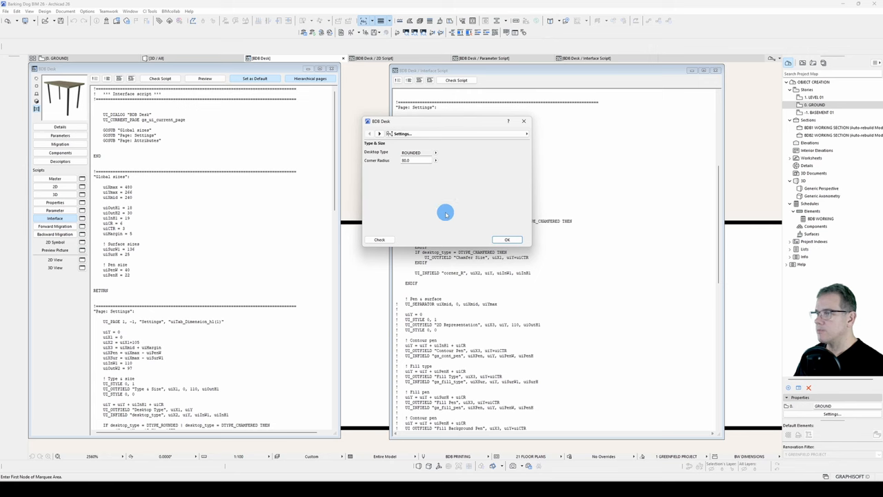
click(508, 240)
text(! Desktop sizes)
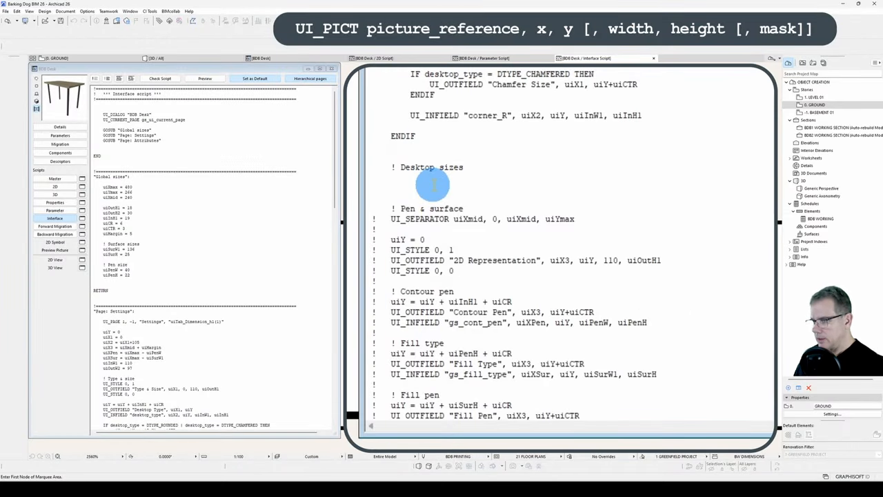
- Add UI_PICT "BDB Desk_square", 200, 100, fix the missing comma, and pass the script check
text(UI_PICT "BDB Desk_square)
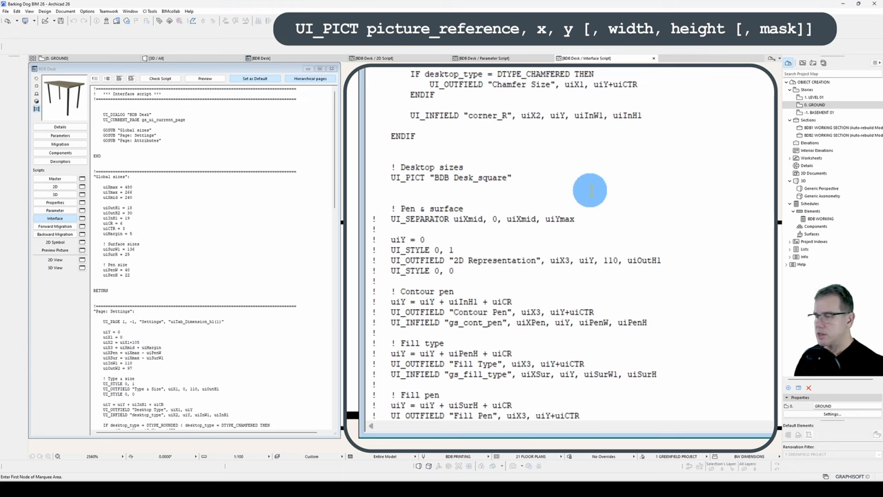
text(200, 100)
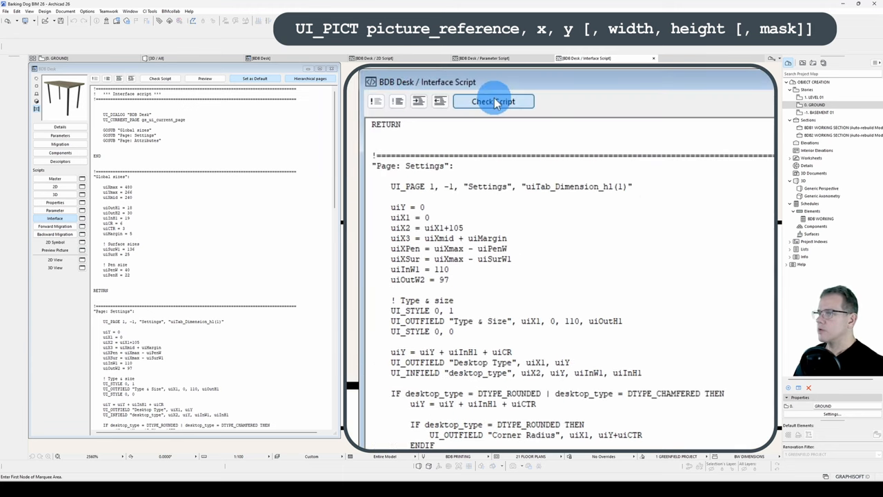
click(494, 102)
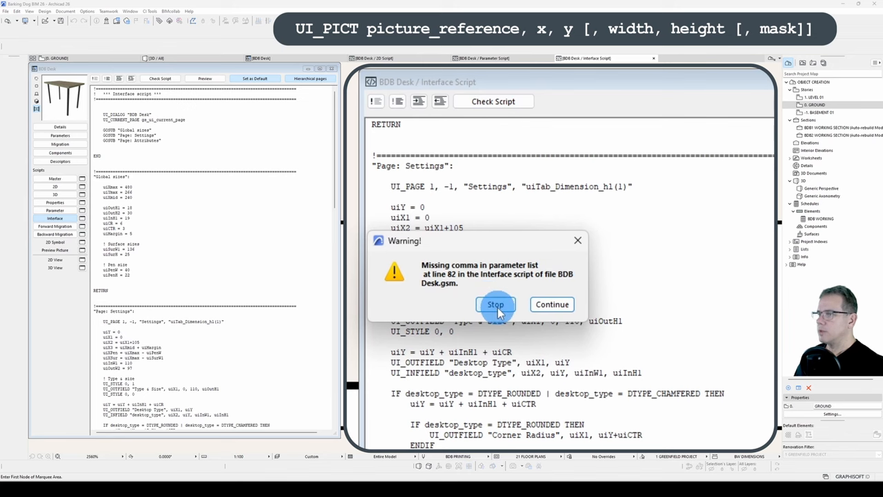
click(497, 305)
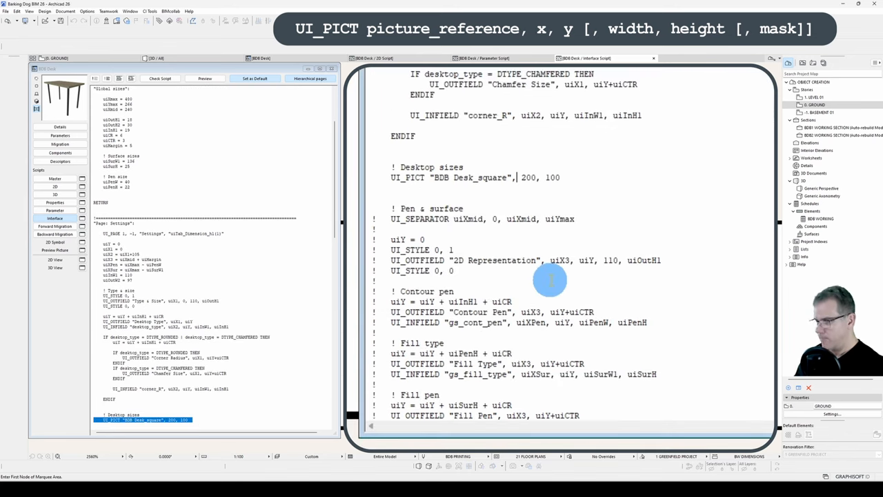
click(493, 102)
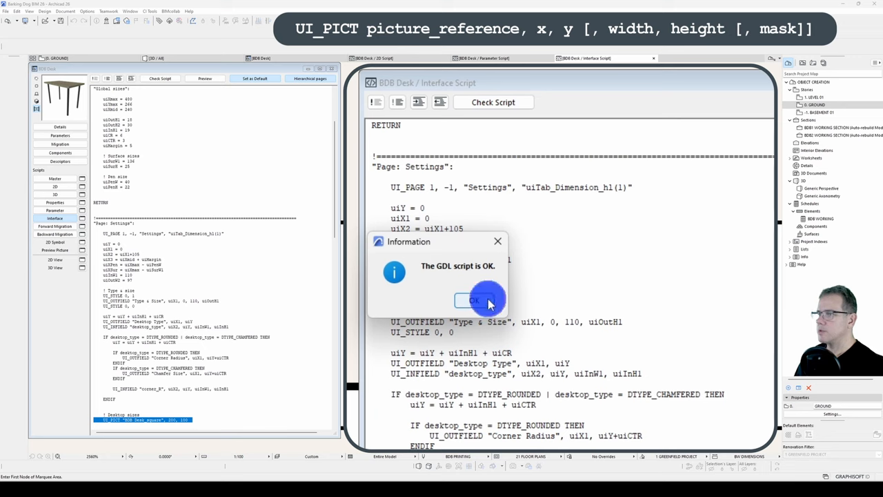
click(476, 301)
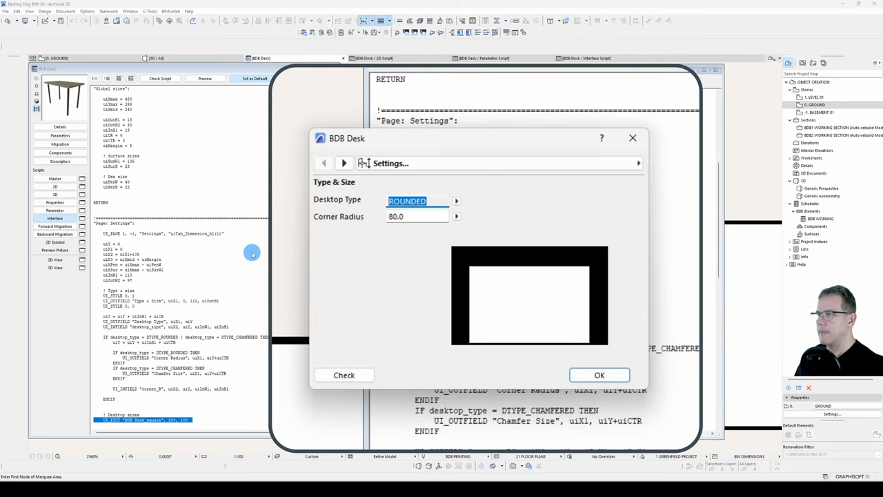
mouse_move(632, 138)
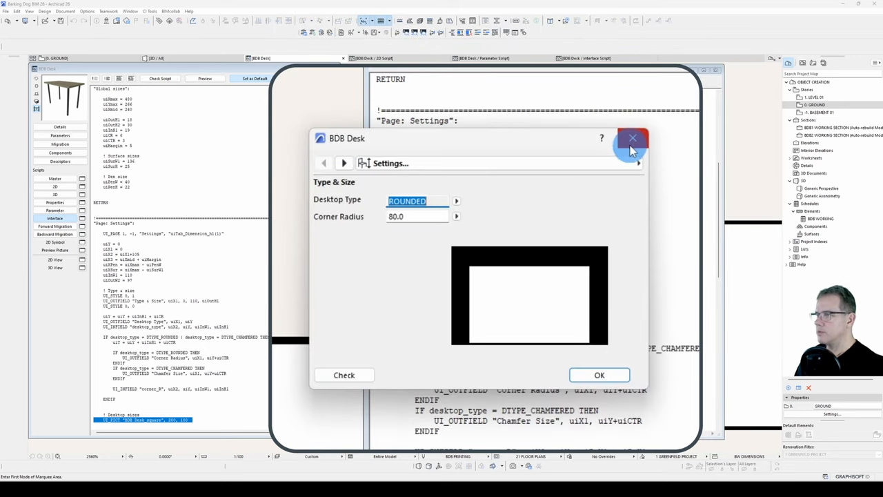
mouse_move(632, 138)
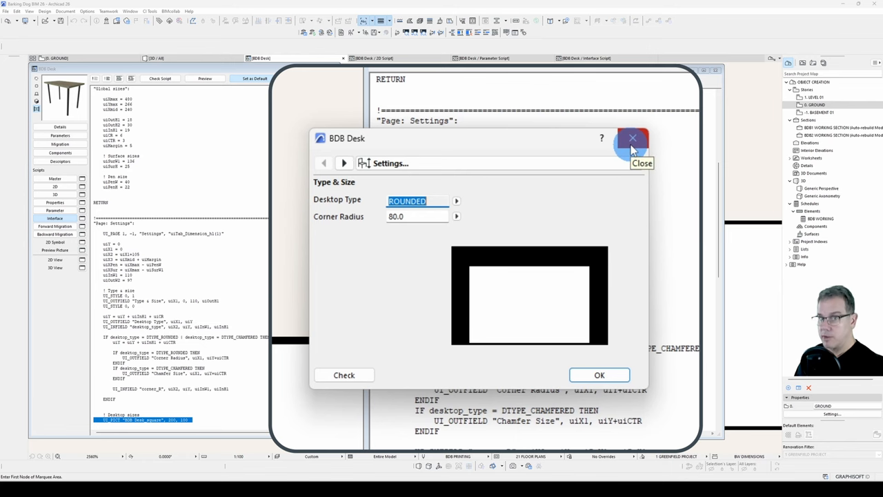
- Reposition the square desktop picture to 100, 0 and preview the Settings page
click(632, 138)
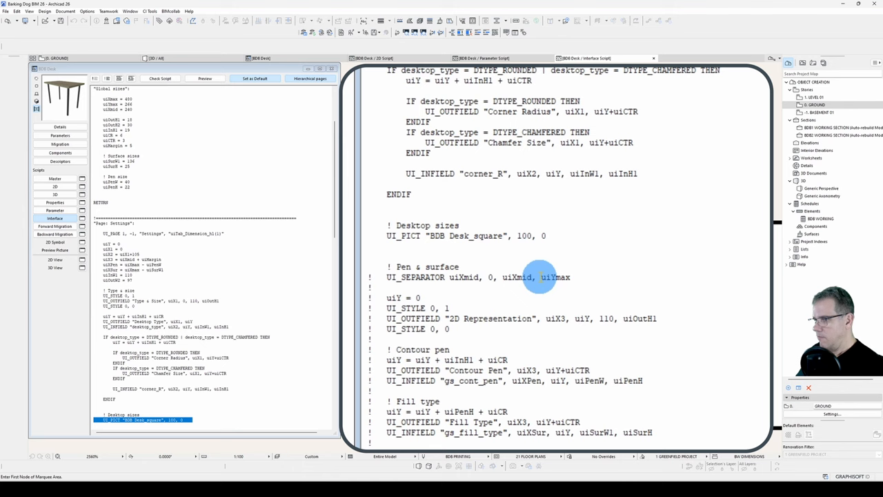
click(205, 79)
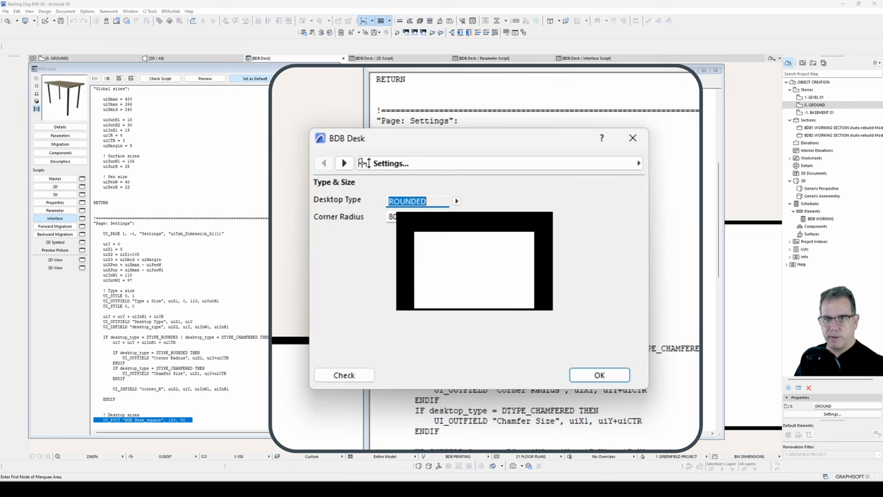
mouse_move(629, 174)
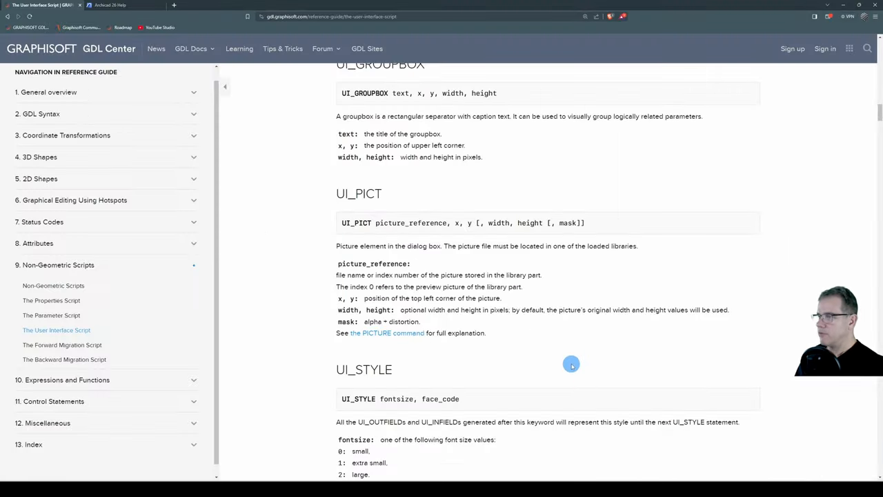
- Read the UI_PICT reference entry for picture position, size and mask arguments
double_click(348, 322)
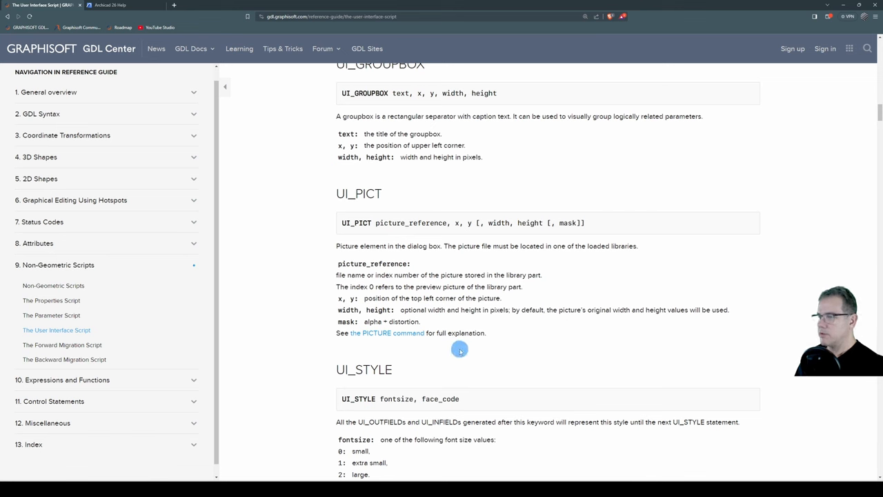
mouse_move(601, 224)
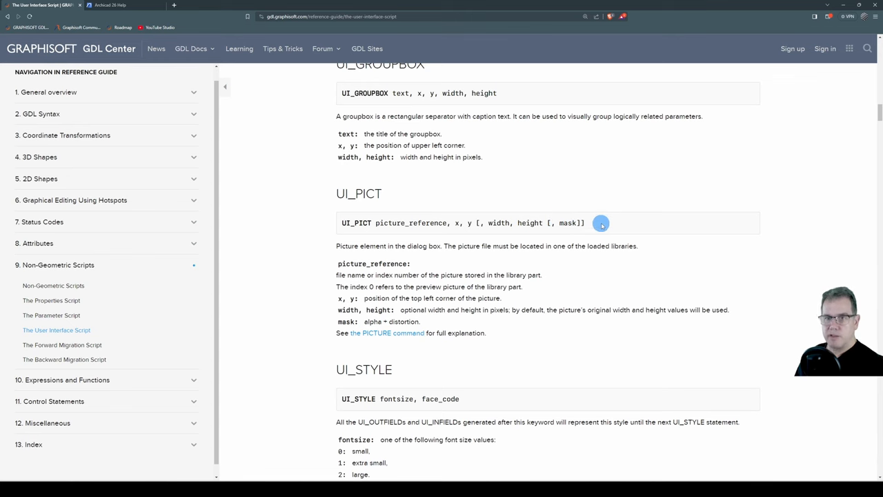
mouse_move(468, 222)
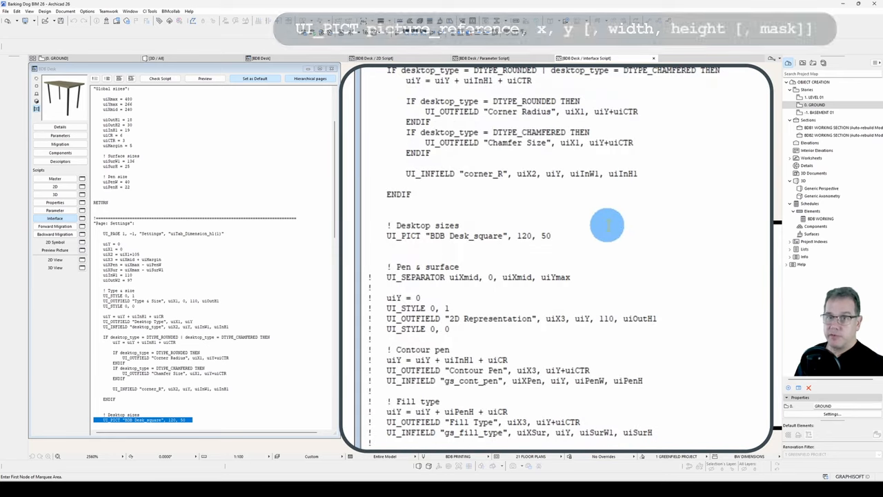
- Finish the UI_PICT line with width 0, height 0 and mask 1, then preview the Settings page
text(,)
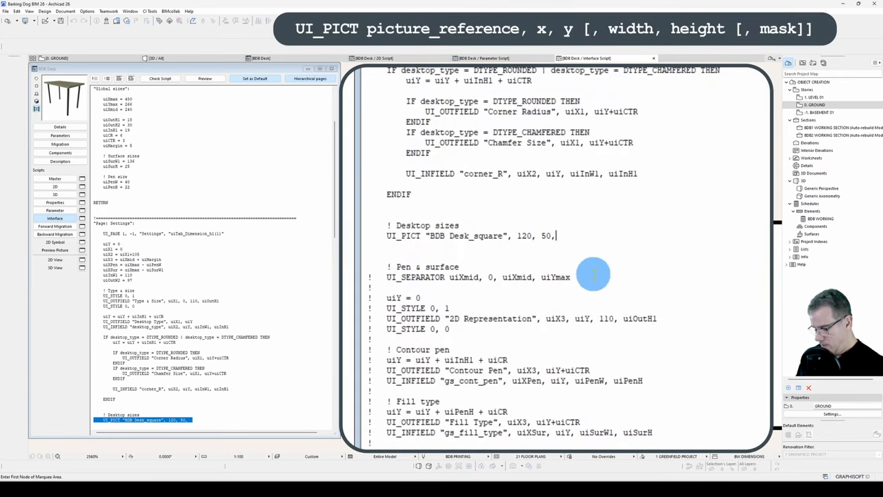
text(0, 0)
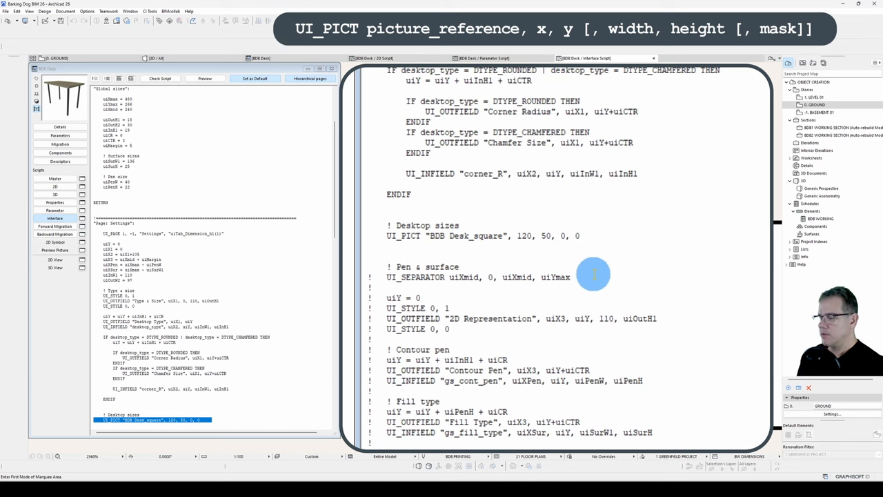
text(,)
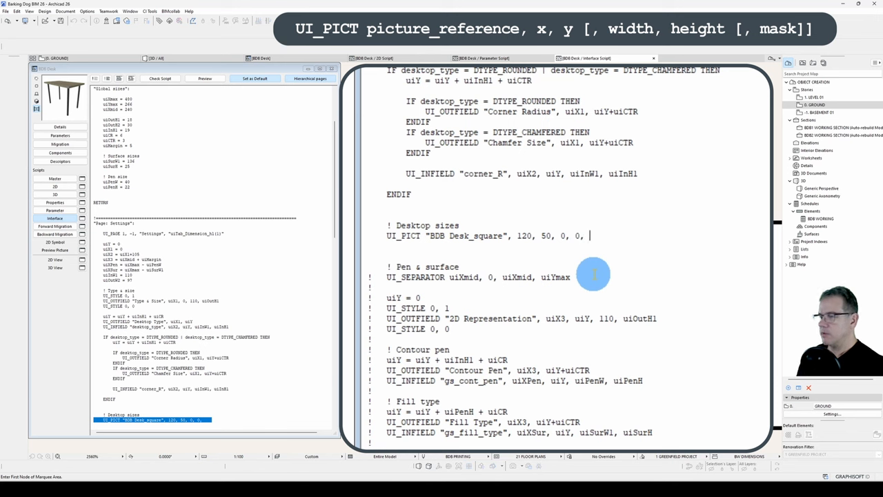
text(1)
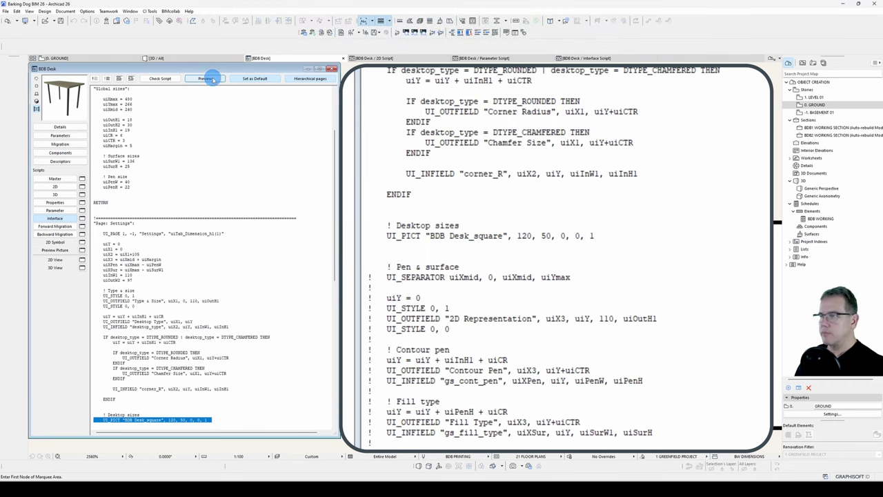
click(204, 78)
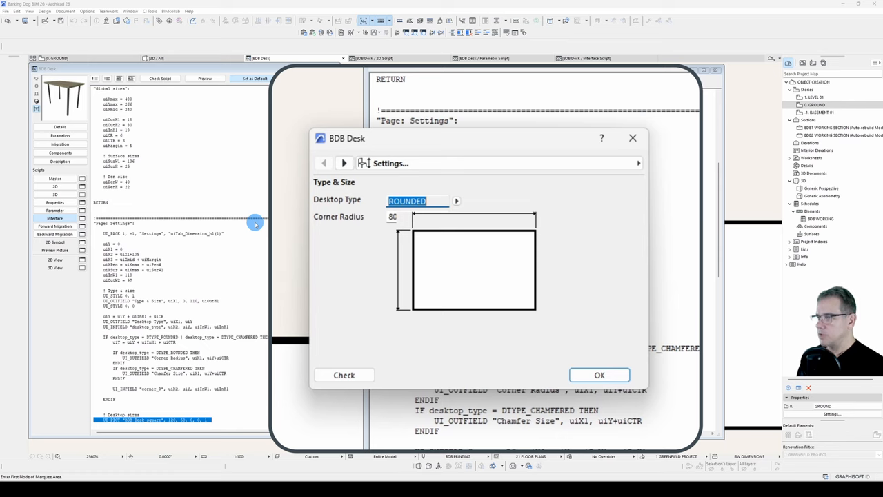
click(599, 375)
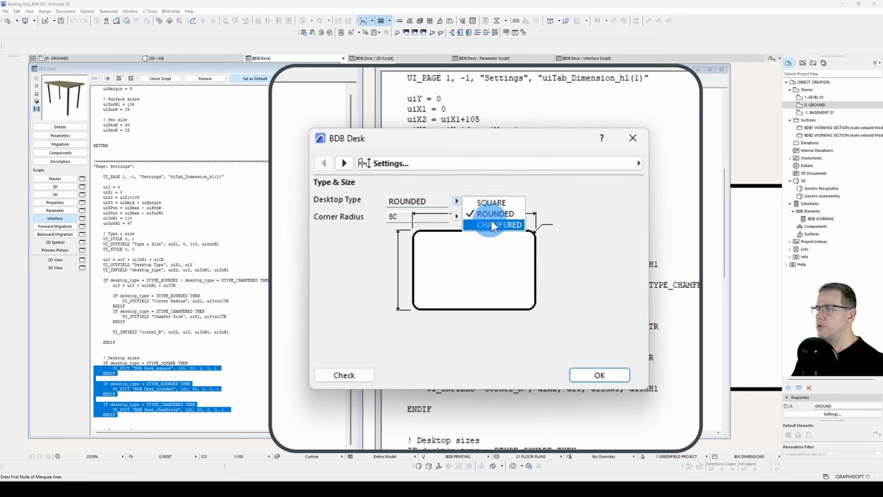
- Switch the desktop type to square in the preview to test the per-type plan picture
click(492, 201)
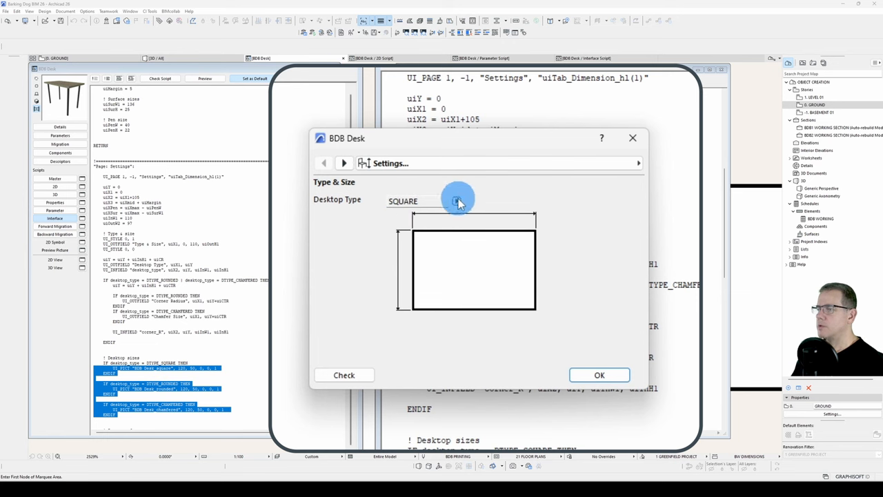
click(456, 201)
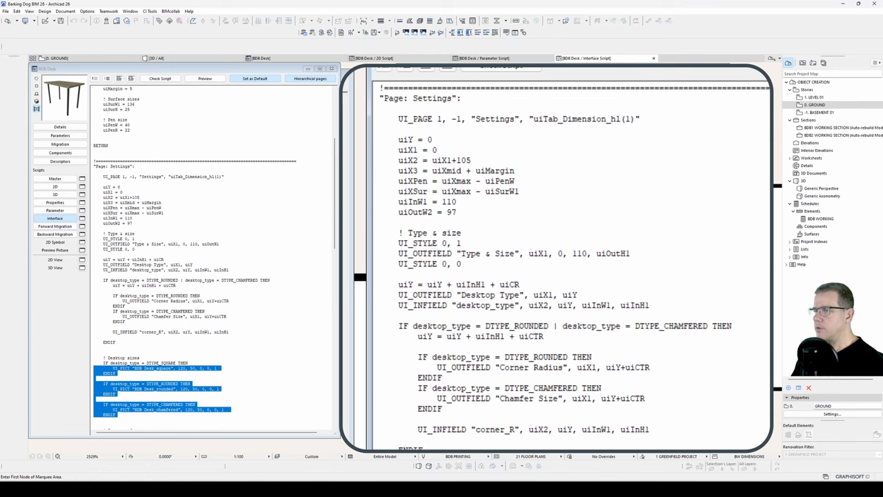
- Introduce uiDeskPictX/uiDeskPictY for the pictures and offset the corner_R field's position by +150
text(uiDeskPictX = 120)
text(uiDeskPictY = 50)
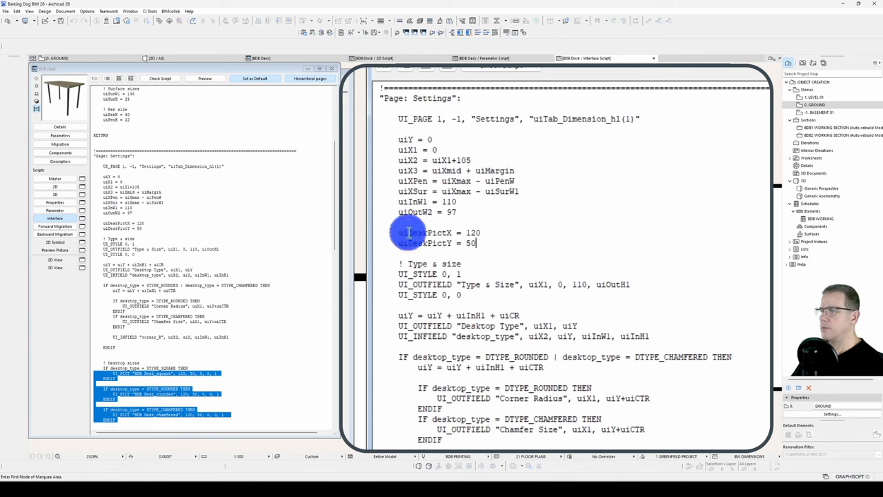
scroll(down, 3)
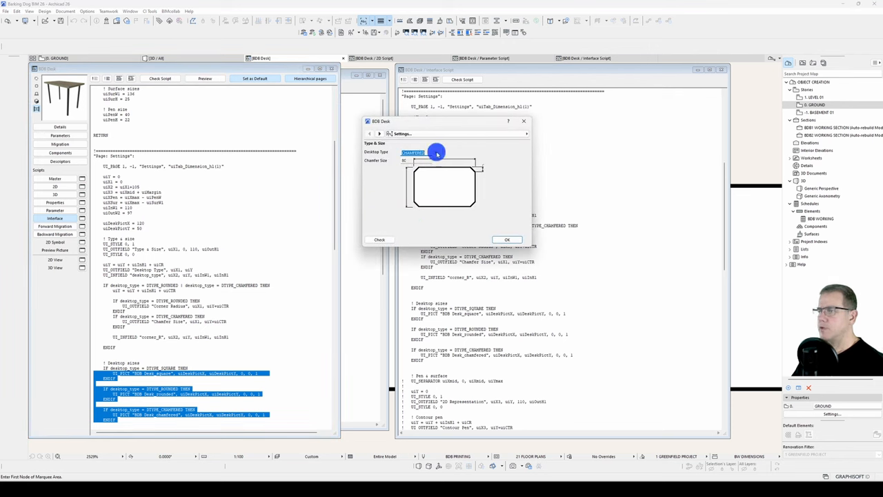
click(435, 152)
text(UI_INFIELD "corner_R", uiDeskPictX, uiY, uiInW1, uiInH1)
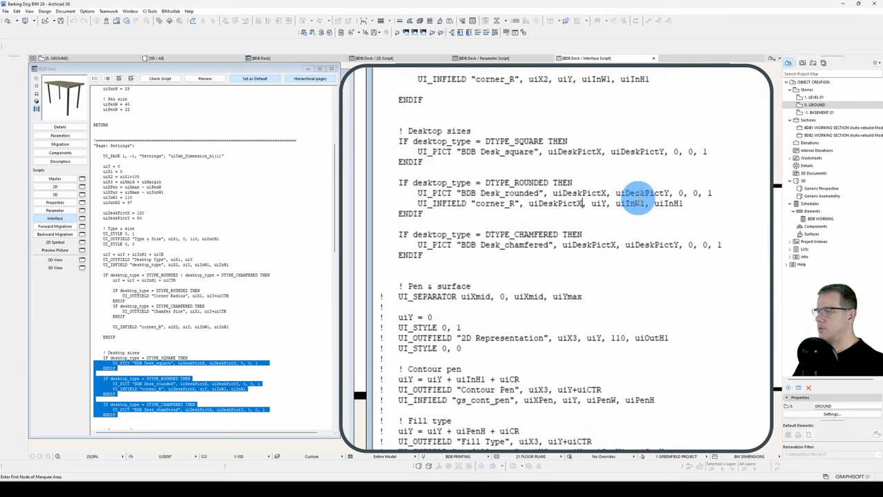
double_click(637, 193)
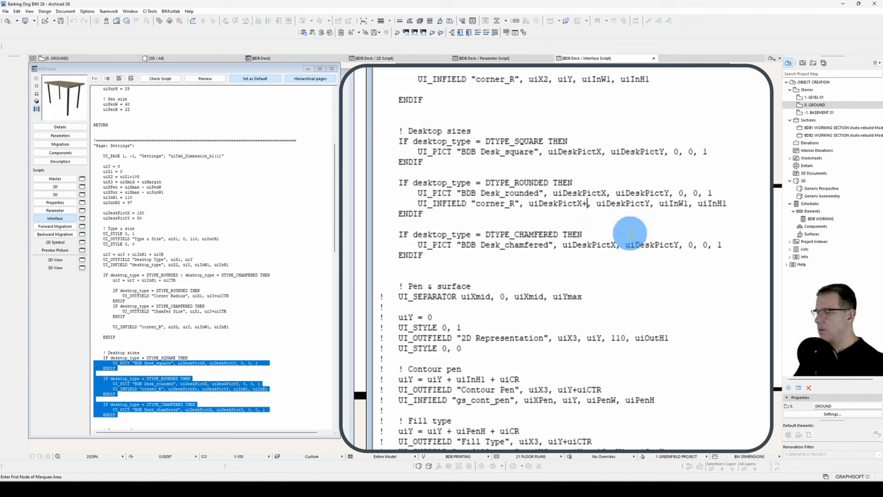
text(+150)
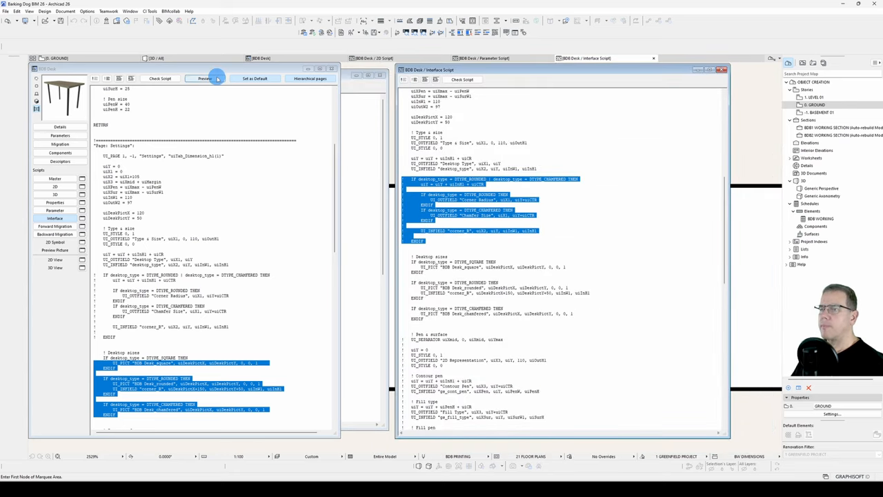
- Tune the corner_R field offsets to +230 and +5 and check the script
click(205, 77)
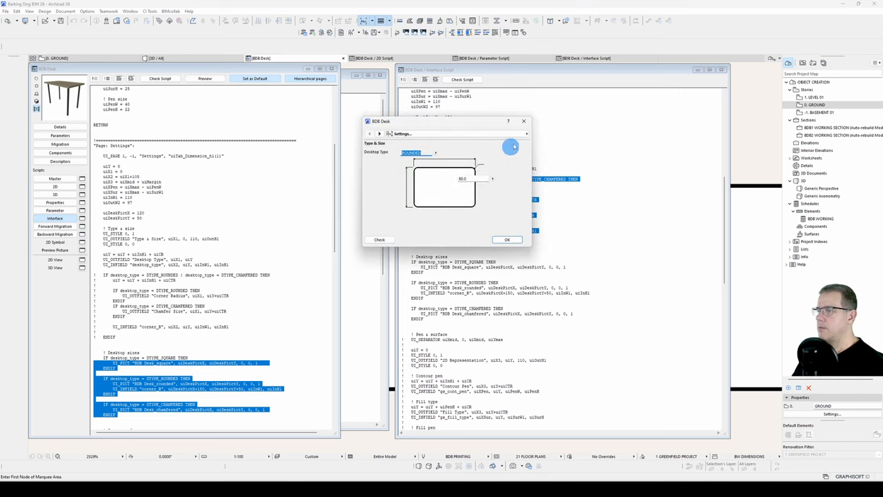
click(508, 240)
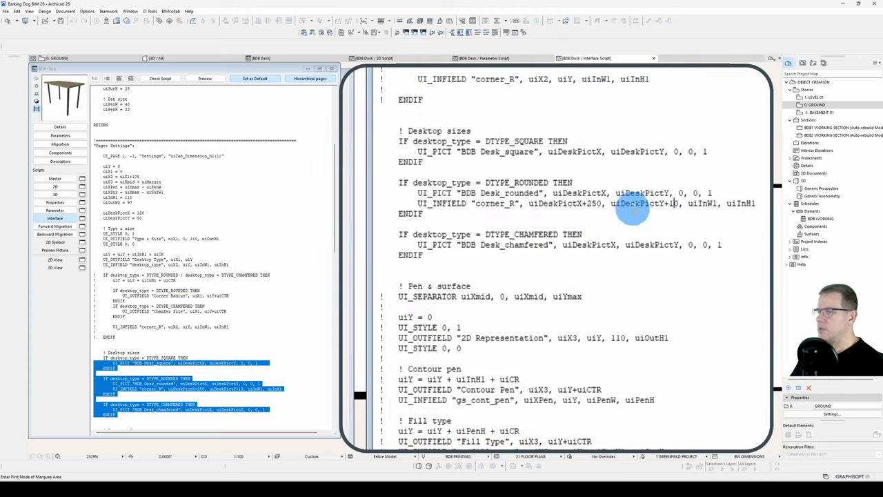
click(204, 77)
text(70)
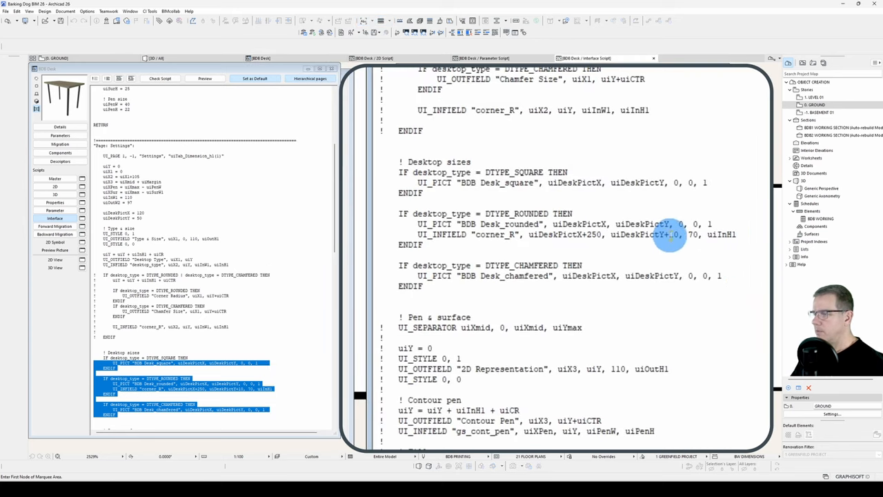
mouse_move(610, 268)
text(2)
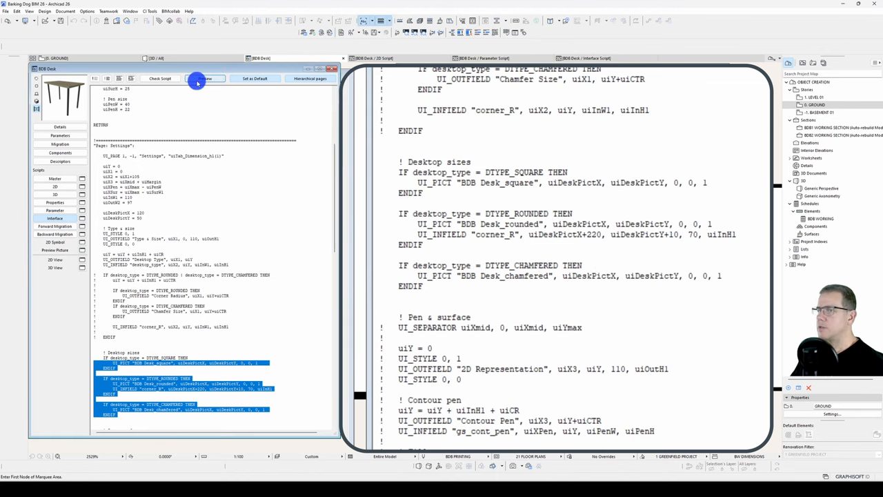
click(204, 77)
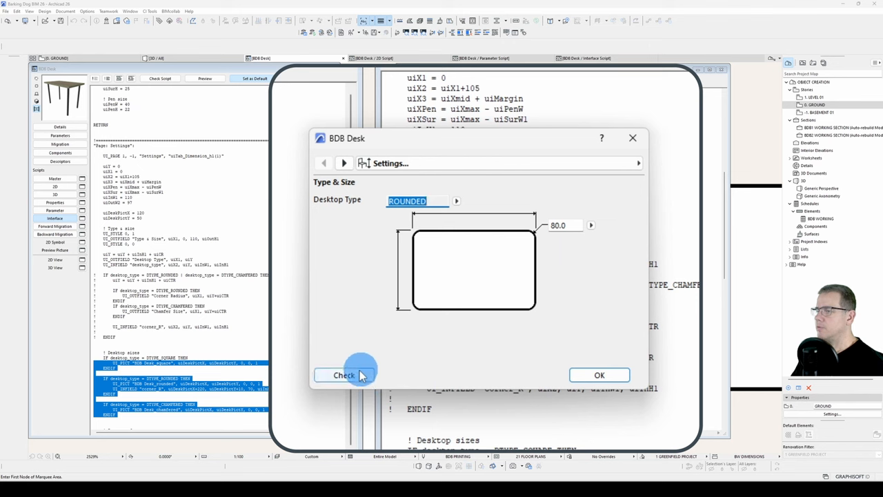
click(345, 375)
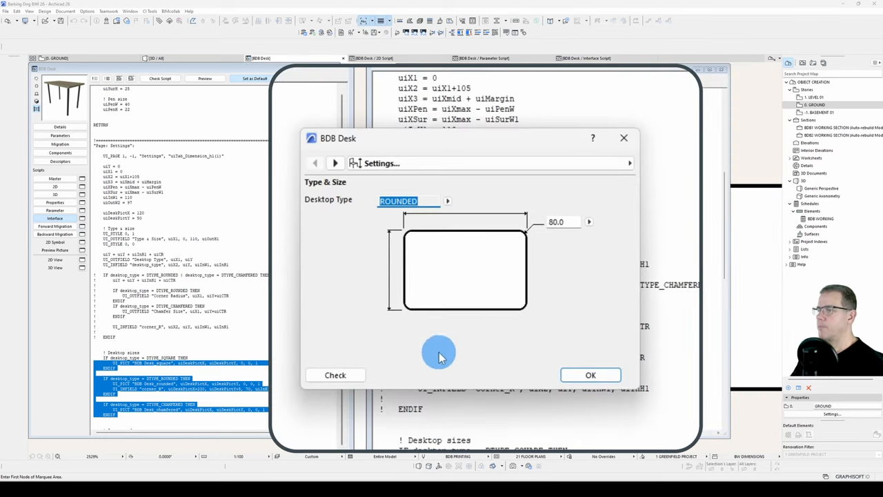
click(590, 376)
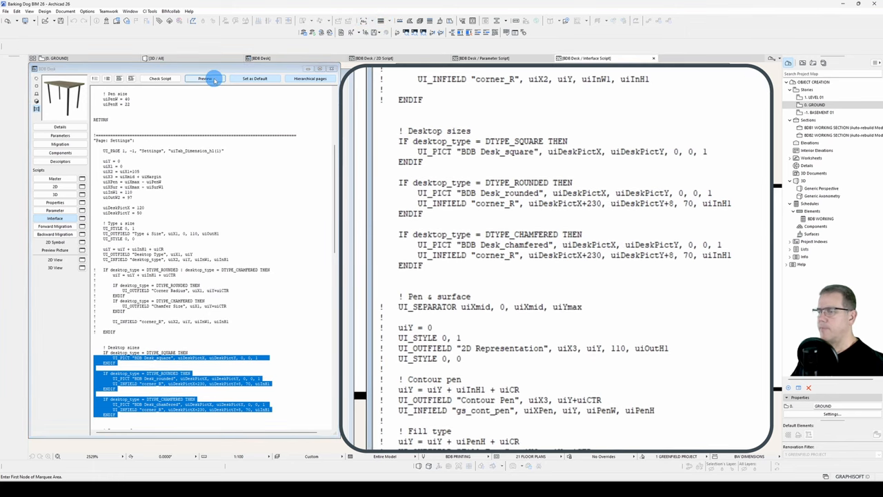
- Preview the Settings page switching between chamfered and rounded desktops to verify the corner field placement
click(204, 79)
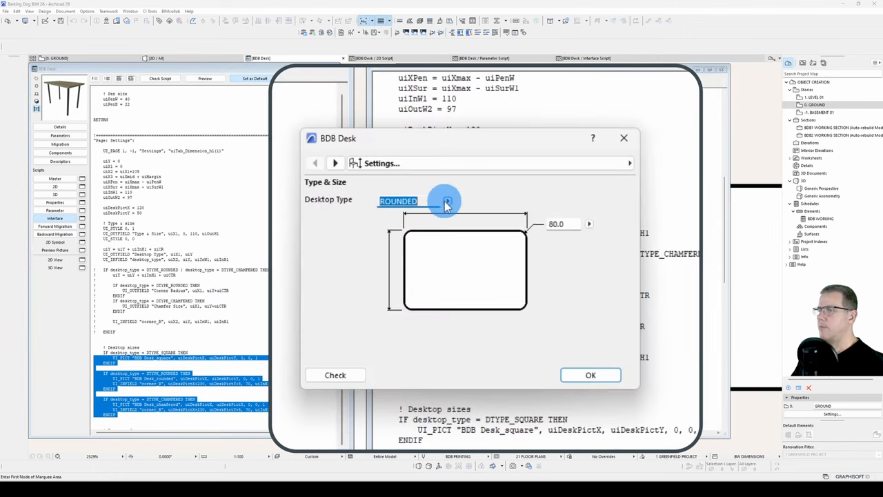
click(445, 202)
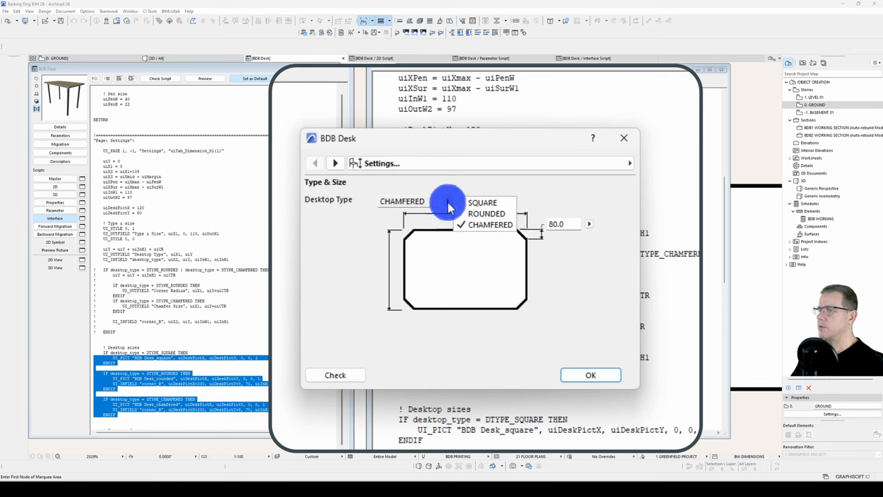
click(488, 213)
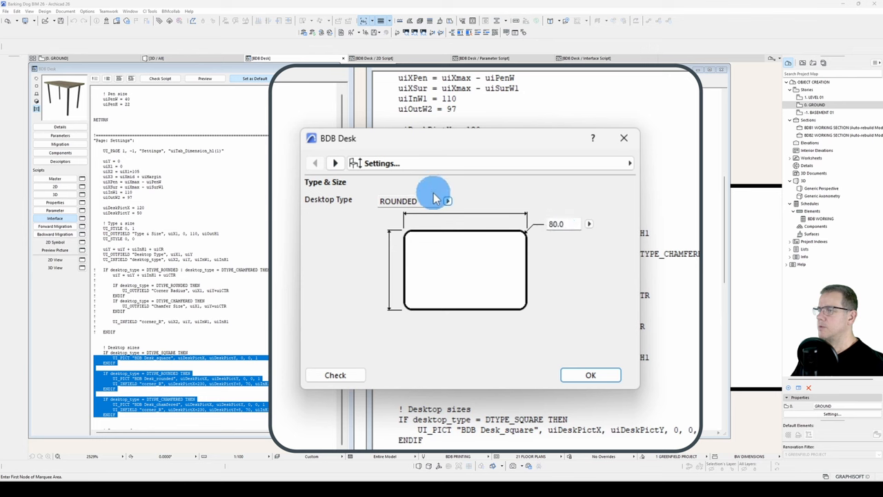
click(447, 201)
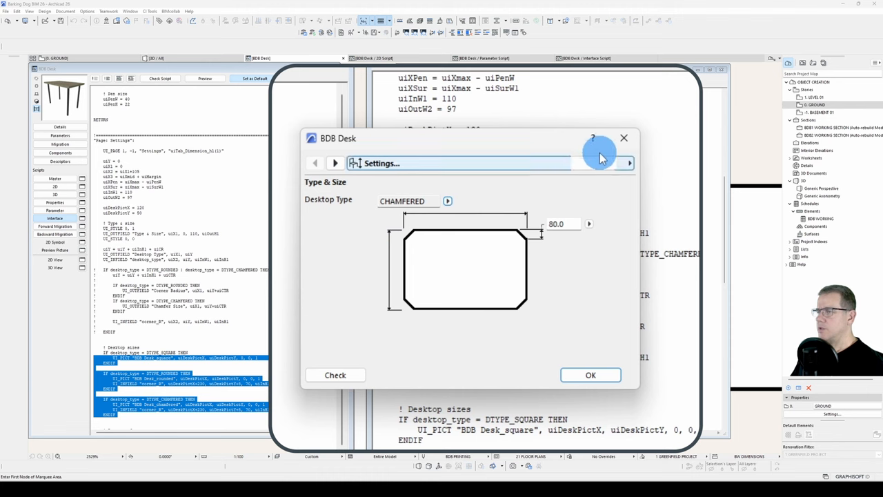
- Duplicate the shared corner_R UI_INFIELD as a width field for parameter A
click(623, 138)
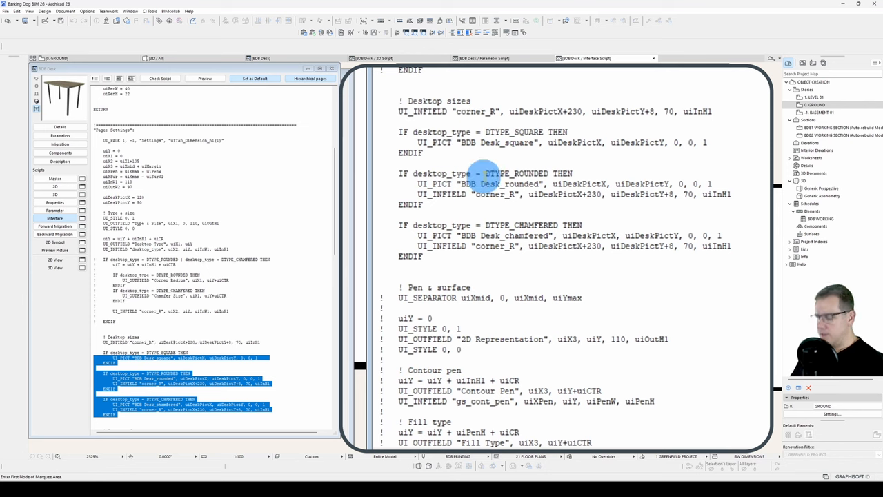
double_click(472, 110)
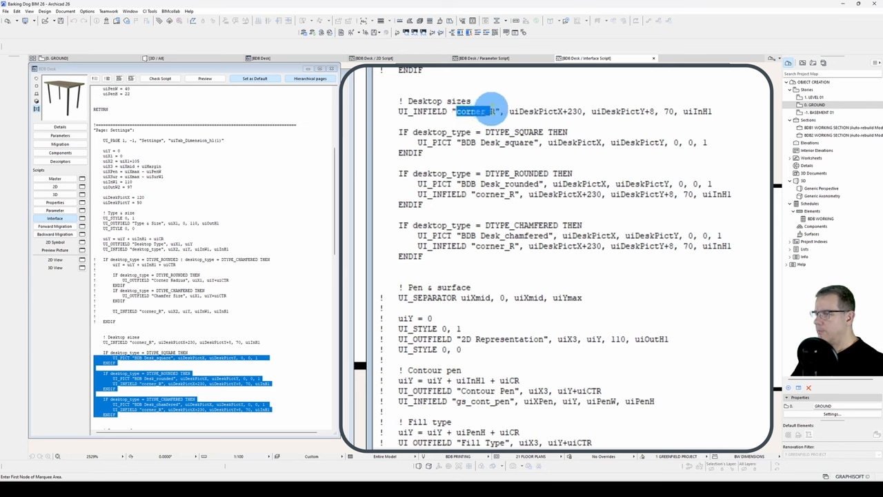
text(A)
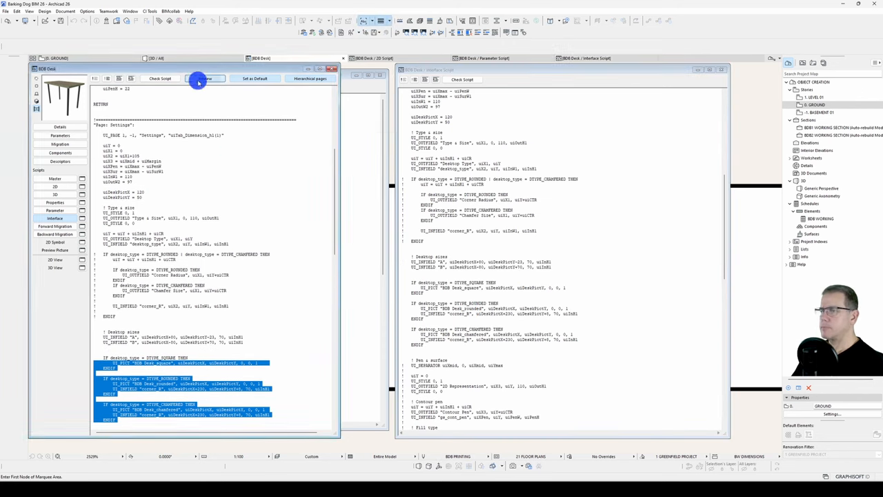
- Preview the width and depth fields and label the block with a '! Desktop infields' comment
click(200, 77)
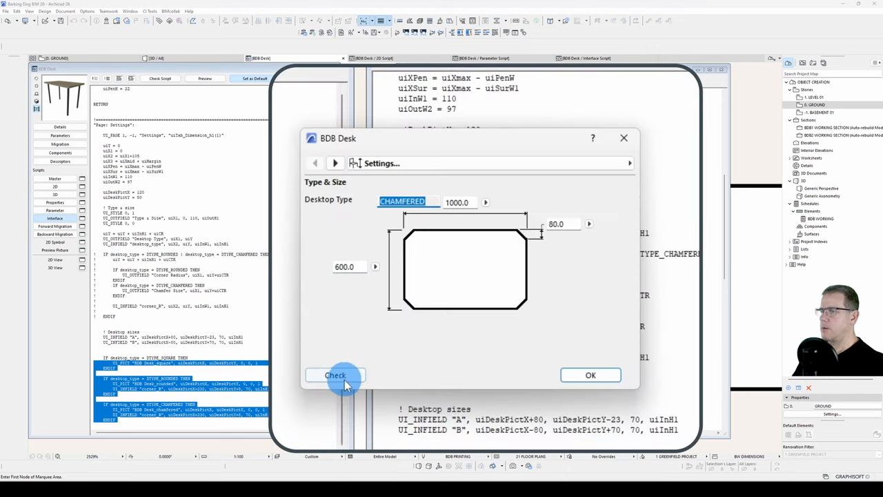
mouse_move(563, 394)
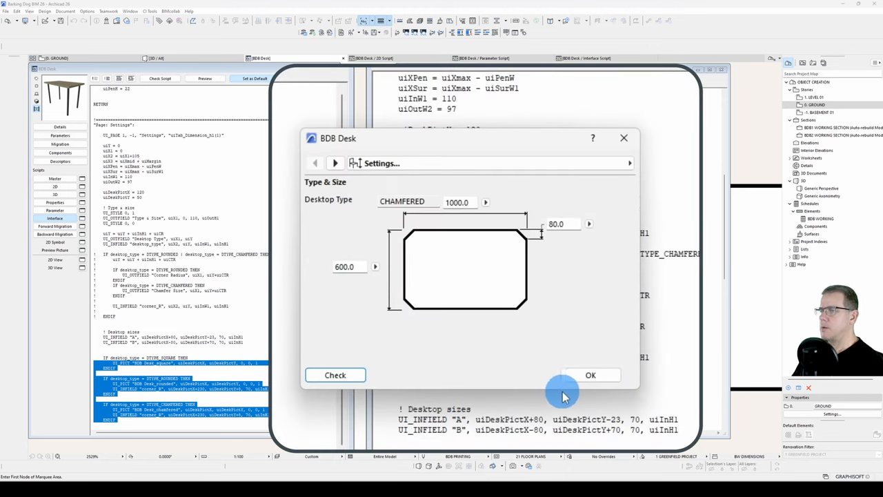
mouse_move(635, 130)
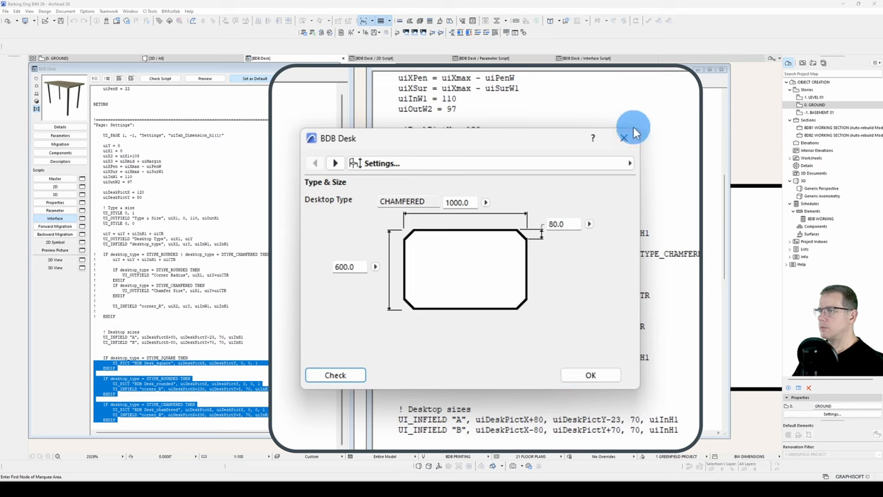
click(624, 138)
text(ui)
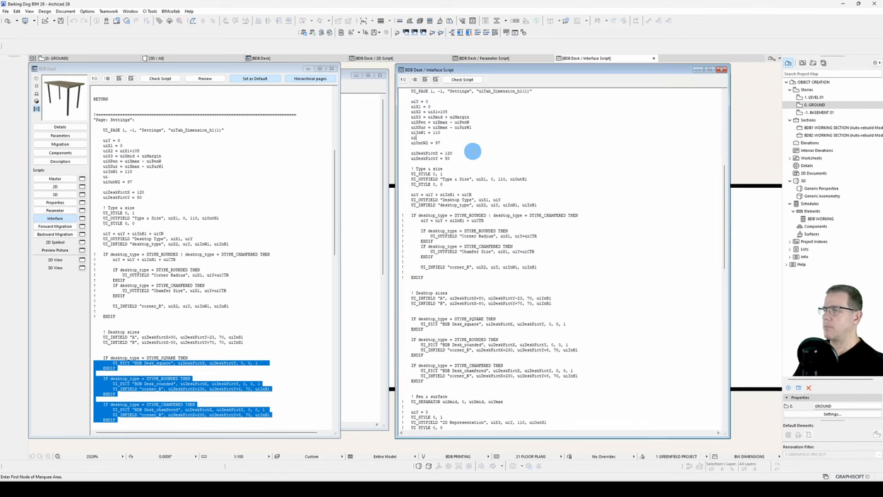
text(! Desktop infields)
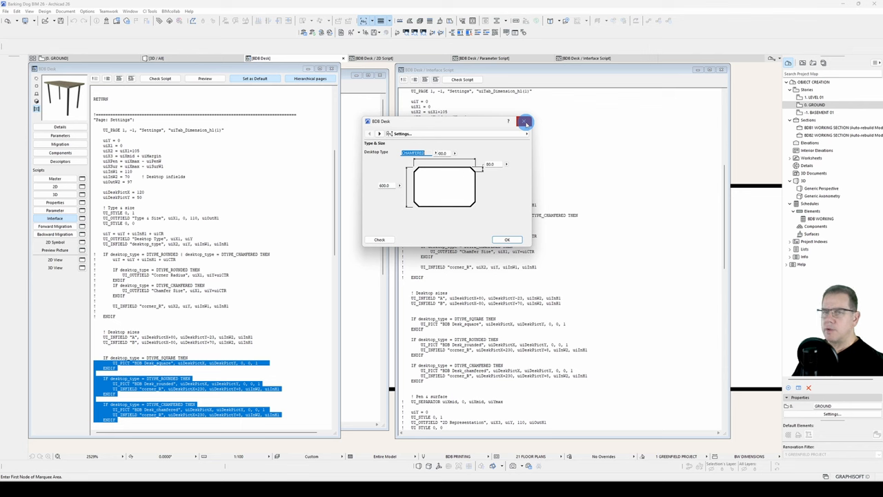
mouse_move(525, 122)
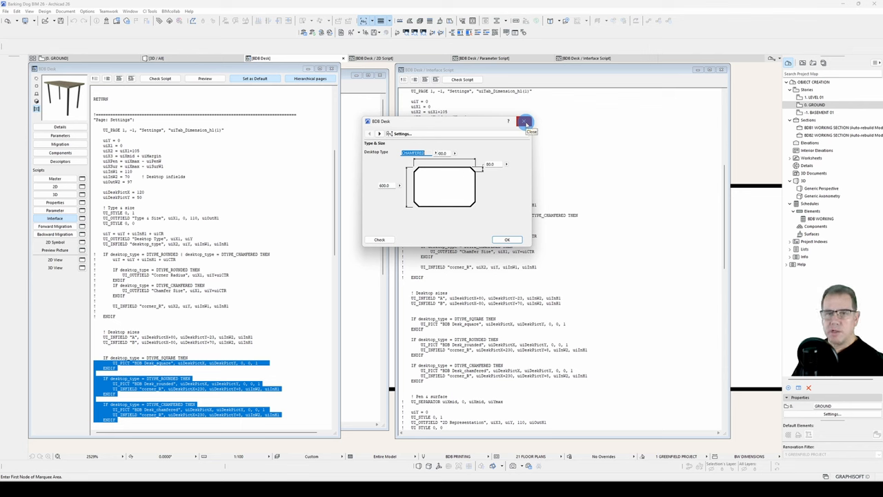
click(526, 121)
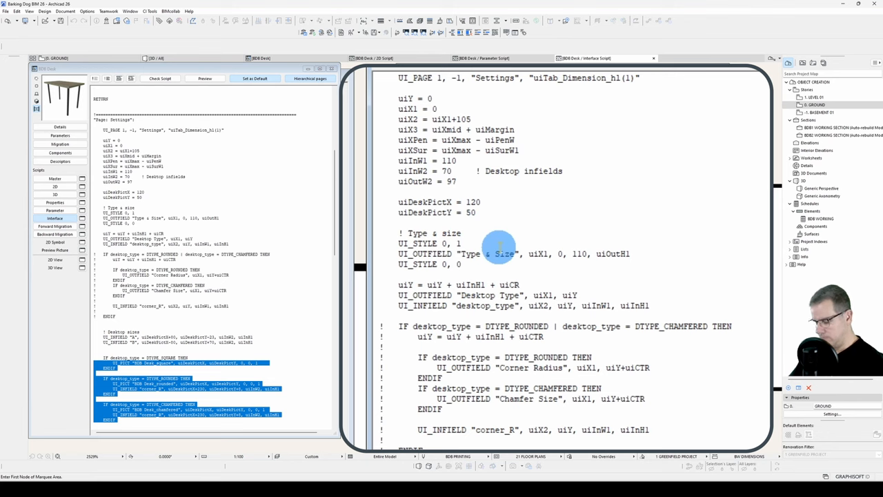
- Preview the Settings page switching Desktop Type between SQUARE and CHAMFERED
click(205, 78)
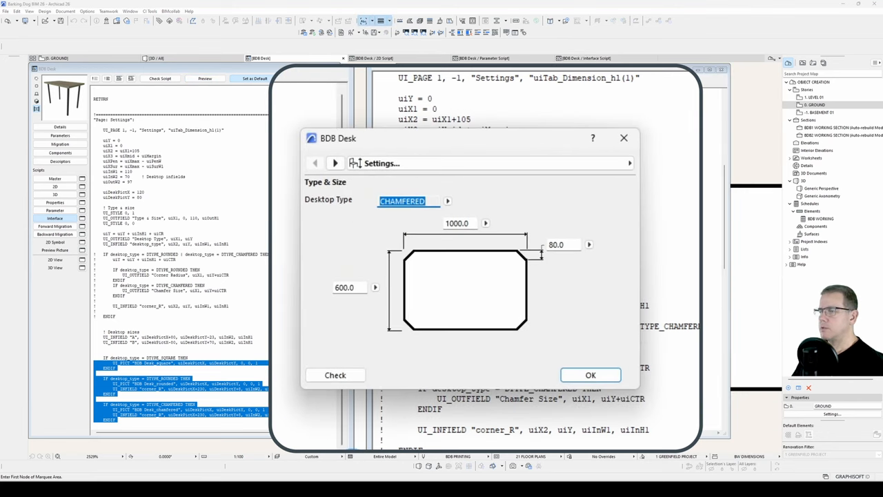
click(447, 201)
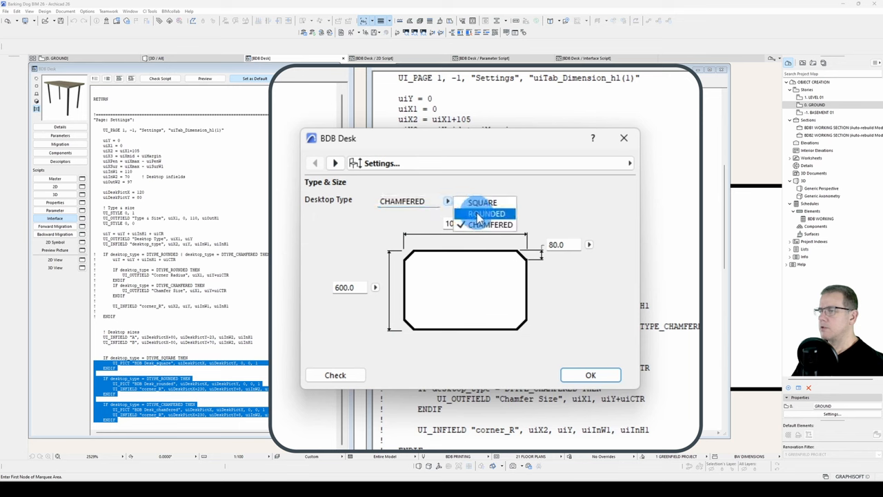
click(483, 202)
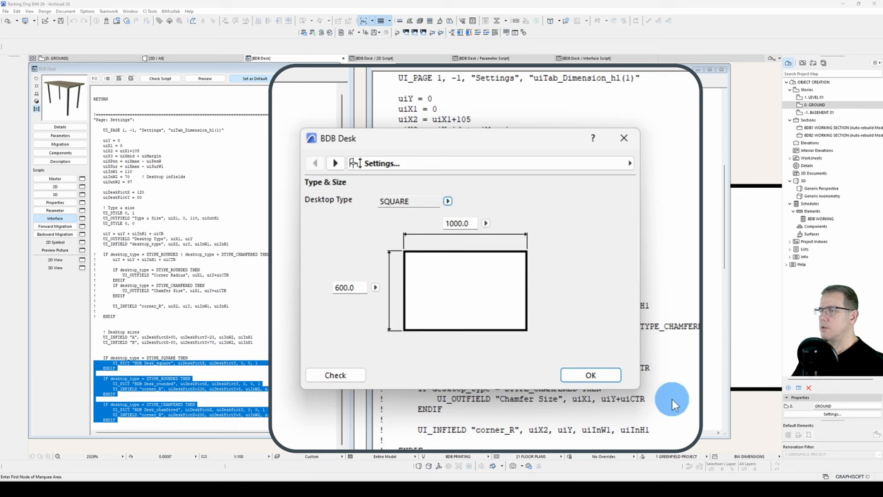
mouse_move(456, 279)
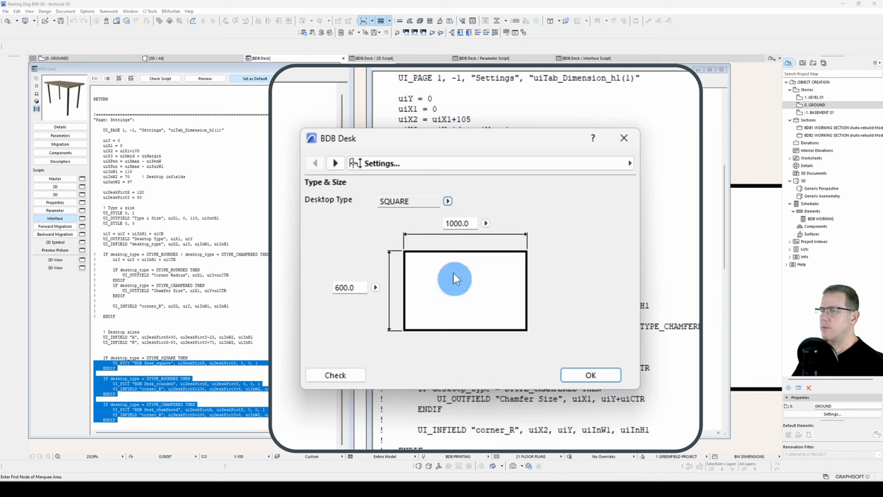
click(447, 201)
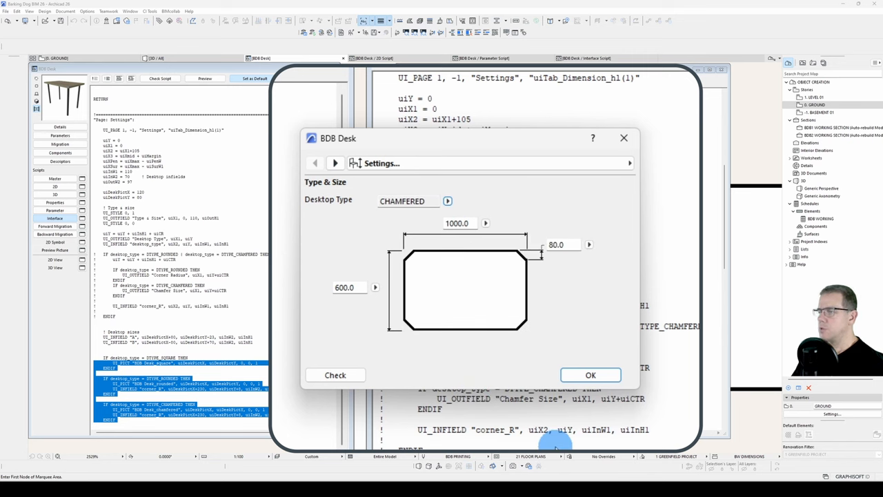
- Confirm the interface page passes its check with no errors
click(335, 375)
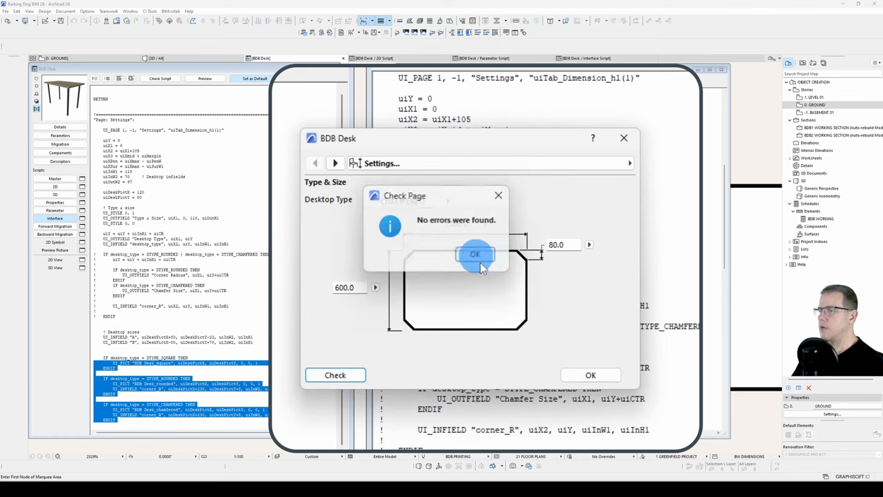
click(475, 254)
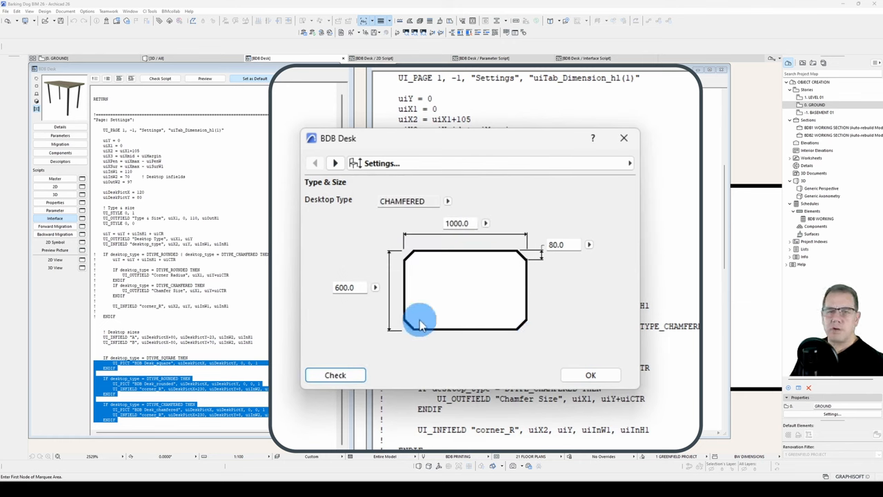
mouse_move(522, 224)
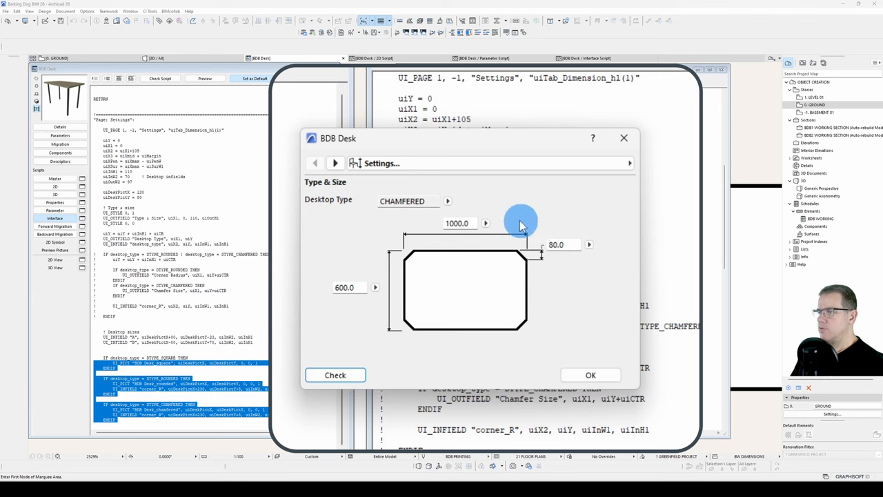
click(458, 223)
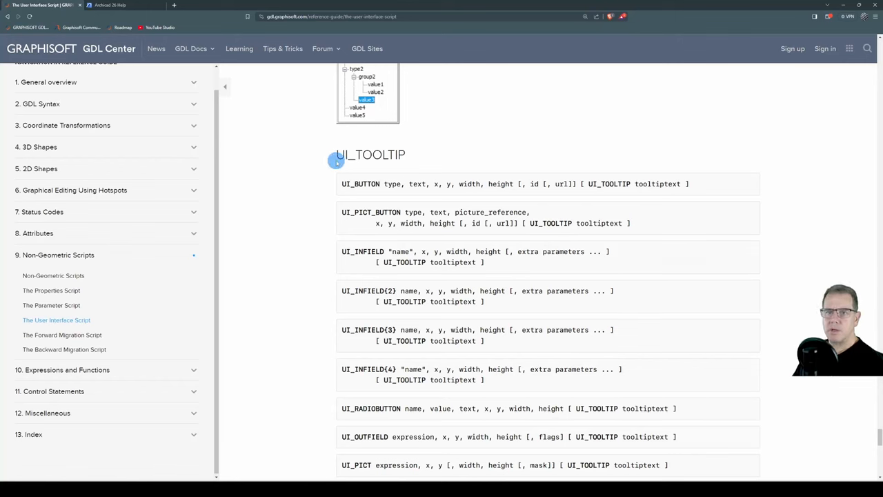
mouse_move(443, 162)
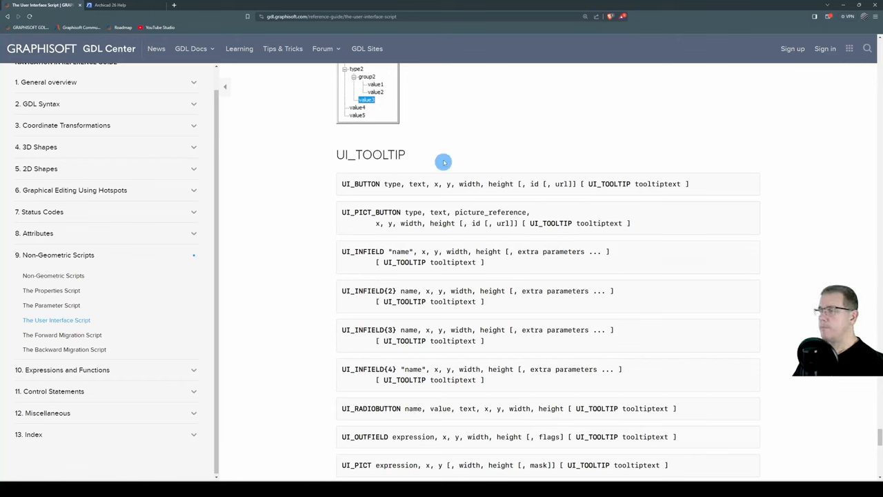
mouse_move(659, 233)
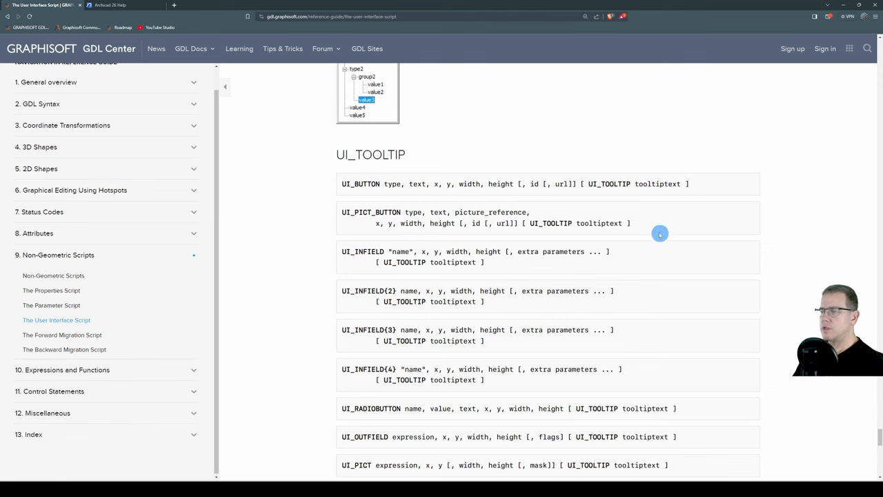
mouse_move(706, 208)
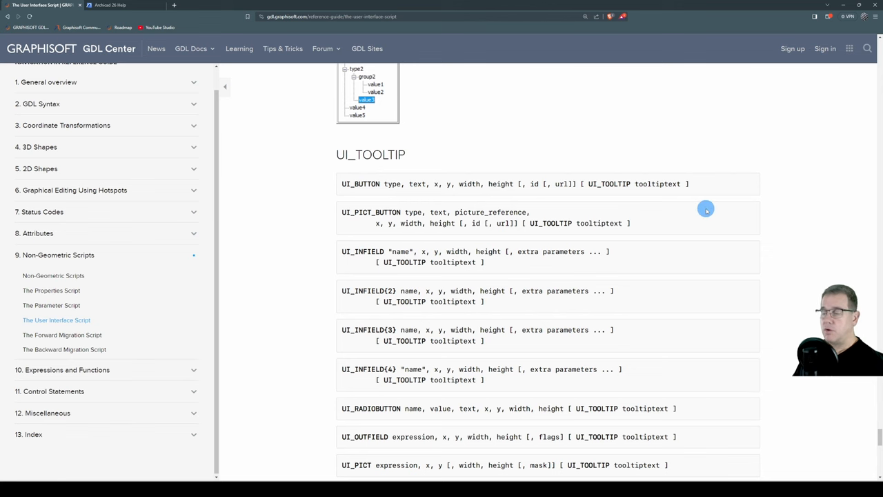
- Scroll the GDL Center page down to the UI_TOOLTIP section
scroll(down, 3)
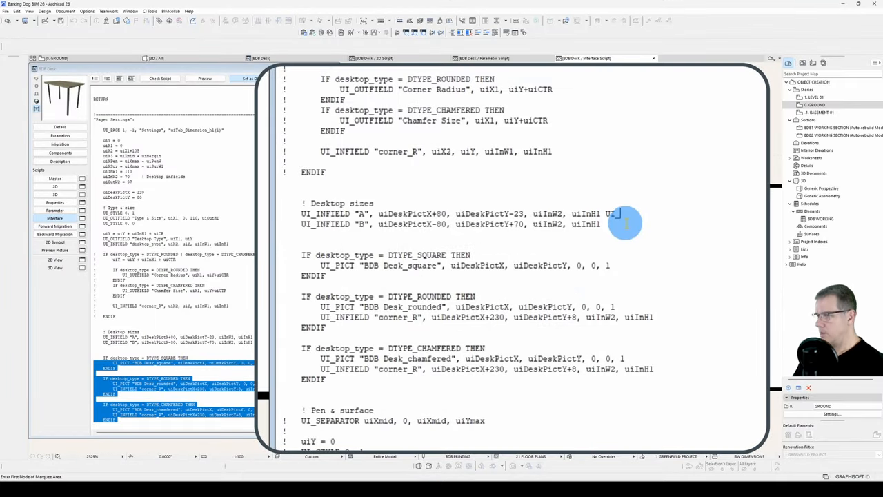
- Add UI_TOOLTIP "Desktop Width" and "Desktop Depth" to the A and B fields, then preview the Settings page
text(UI_TOOLTIP "Desktop Depth)
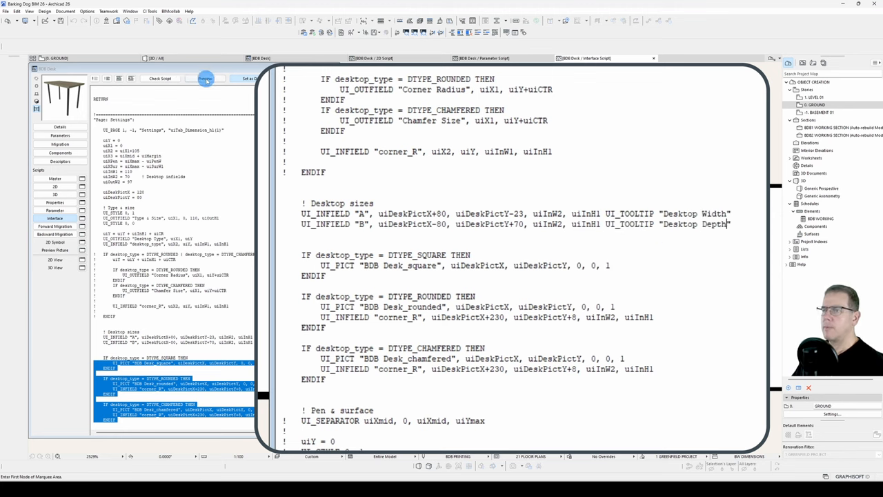
click(204, 80)
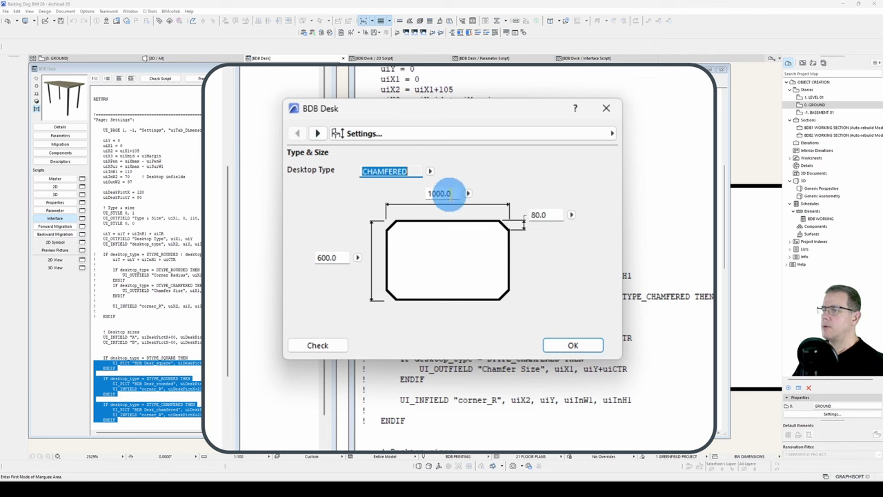
mouse_move(442, 195)
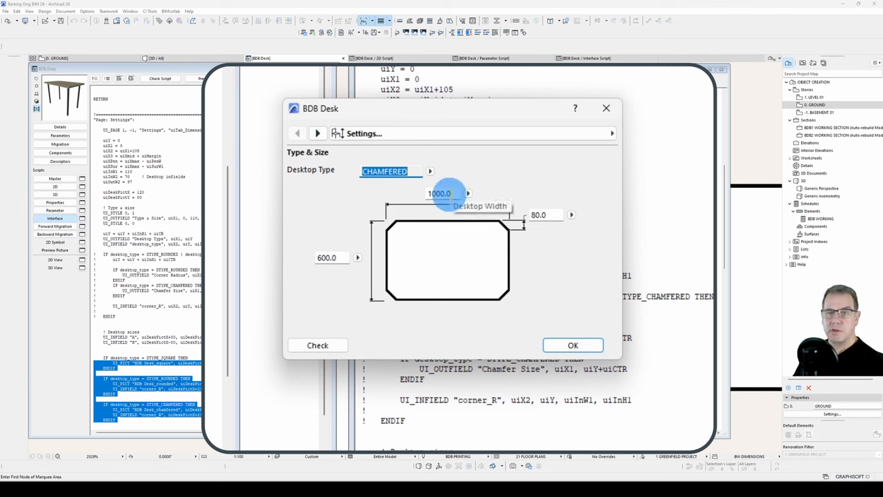
mouse_move(328, 258)
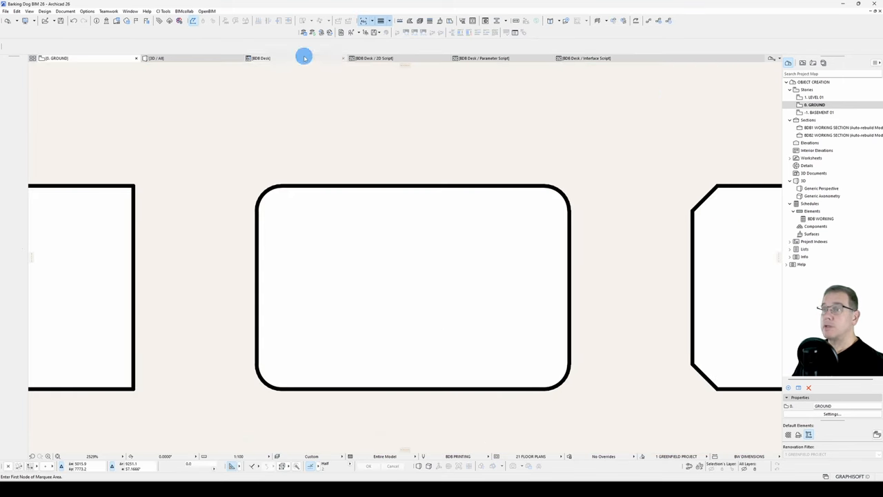
- Toggle Archicad's tool tips off and back on via the Help menu so field tooltips display
click(144, 11)
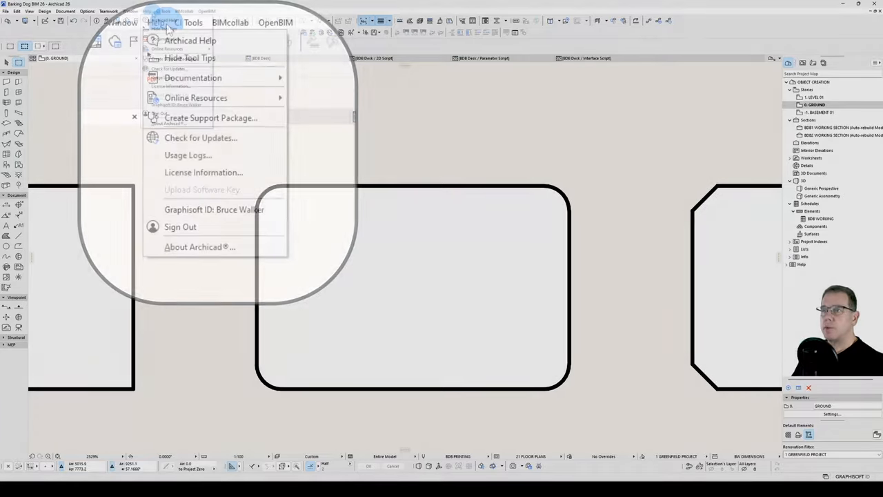
click(190, 58)
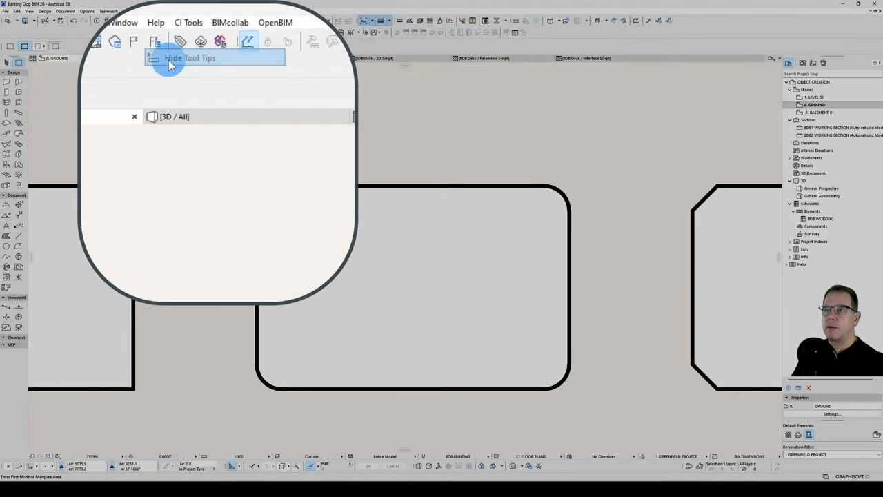
click(190, 58)
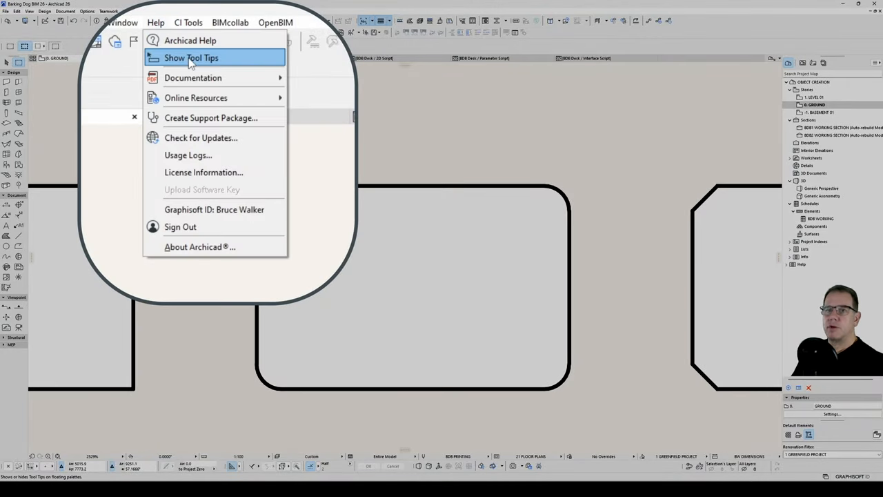
click(153, 21)
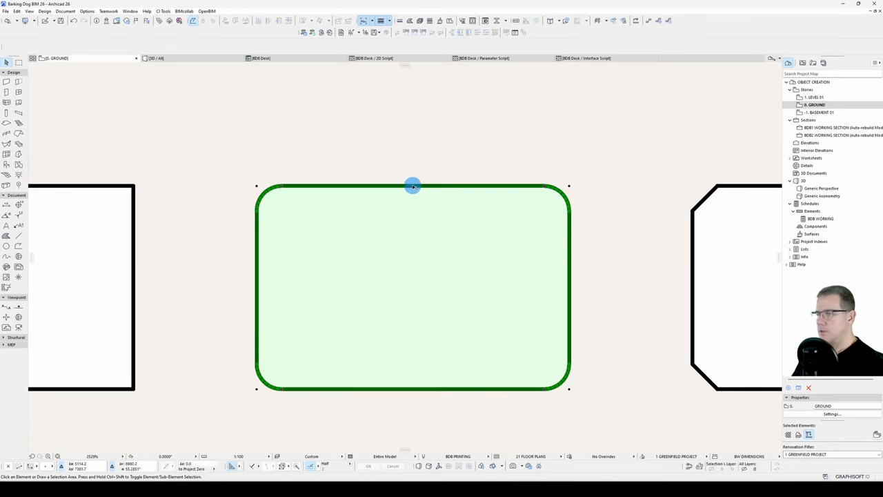
- Set the placed desk's Desktop Type to Chamfered and show it as a 3D preview
double_click(413, 187)
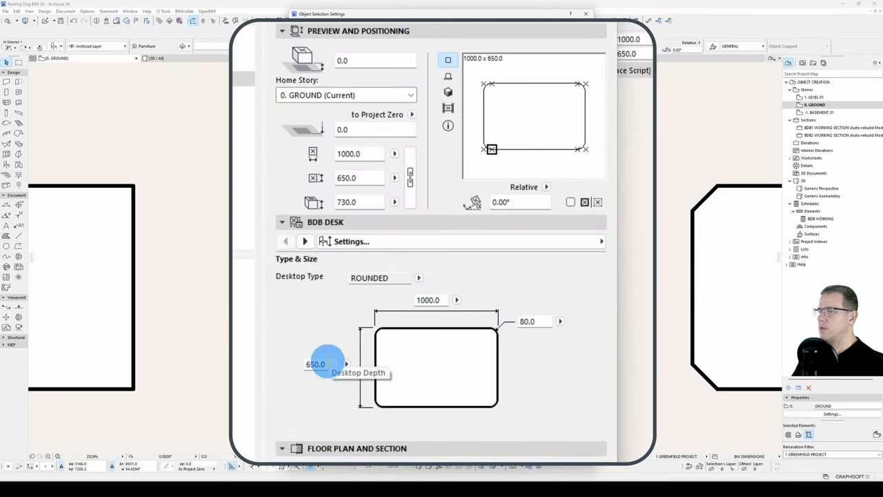
mouse_move(538, 323)
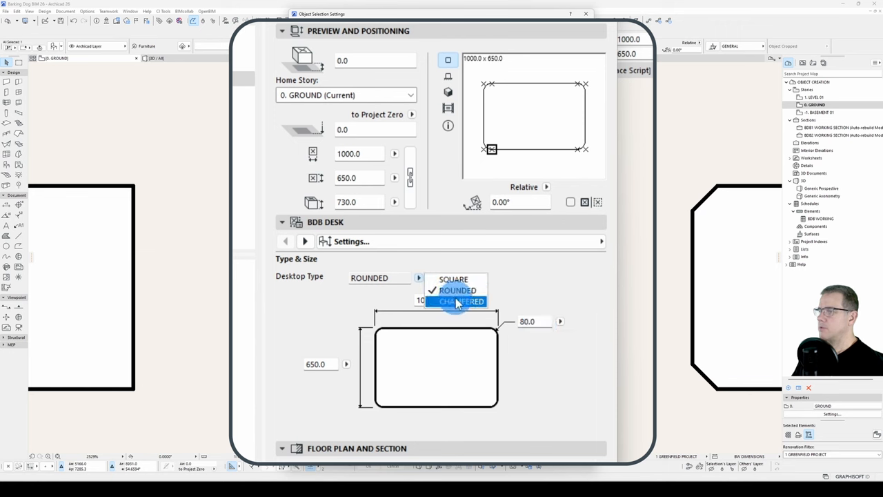
click(456, 300)
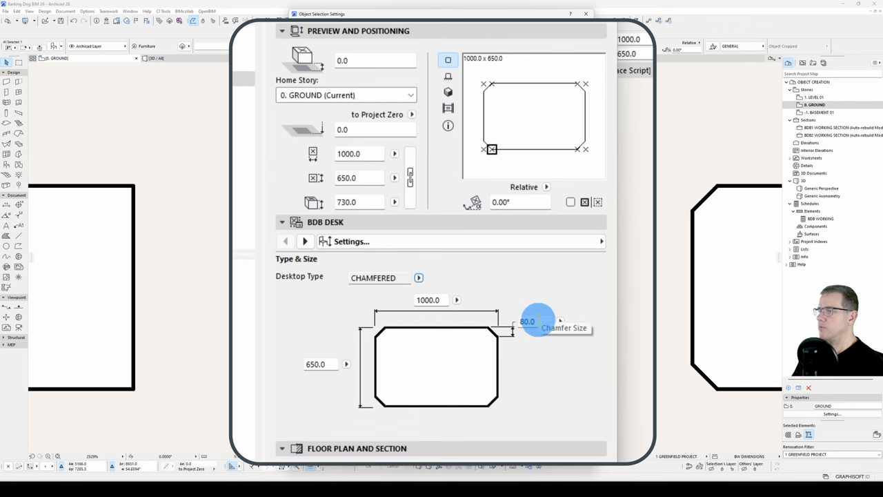
mouse_move(553, 407)
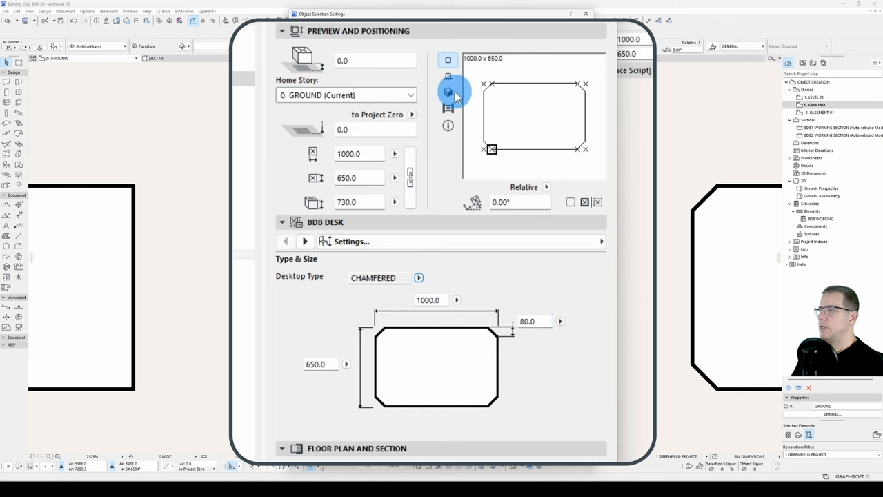
click(447, 91)
text(100)
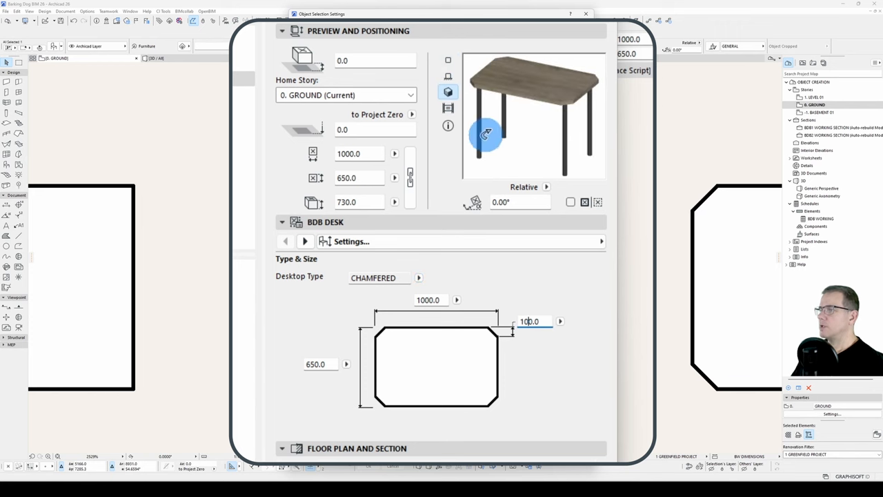
- Enter 1500 for the width with an 85 chamfer, then move to the Attributes page
triple_click(530, 320)
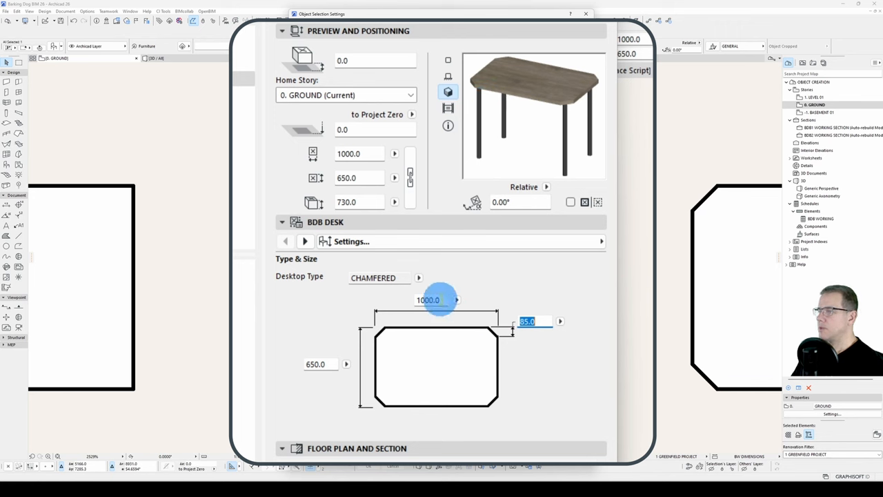
text(1500.0)
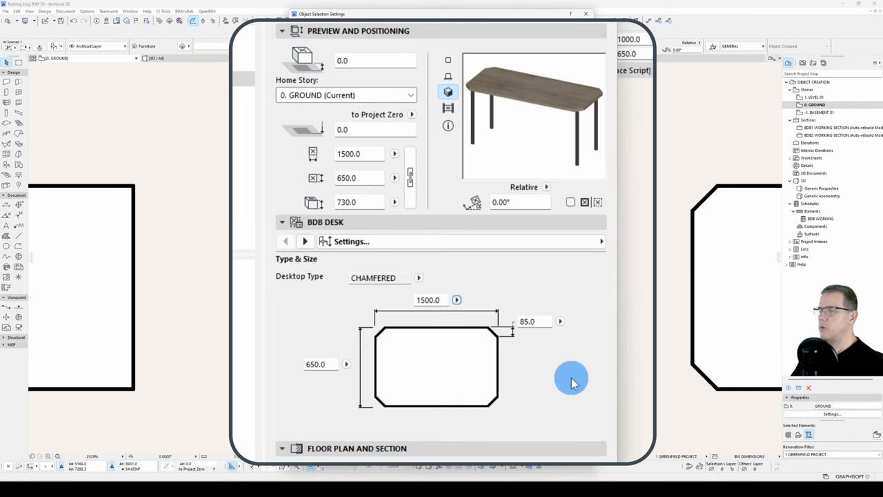
click(305, 240)
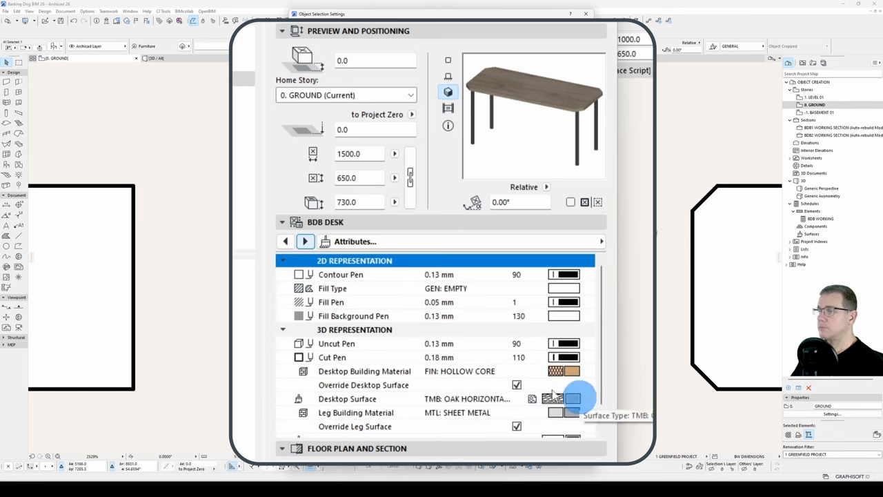
click(283, 259)
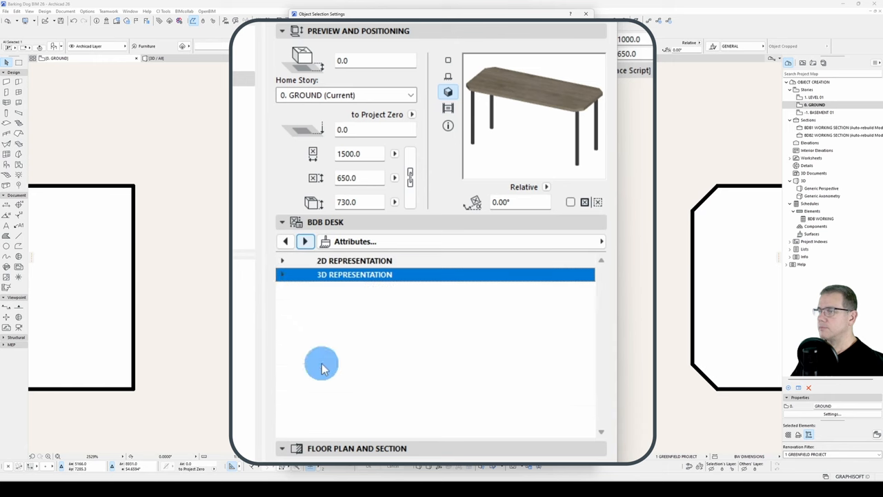